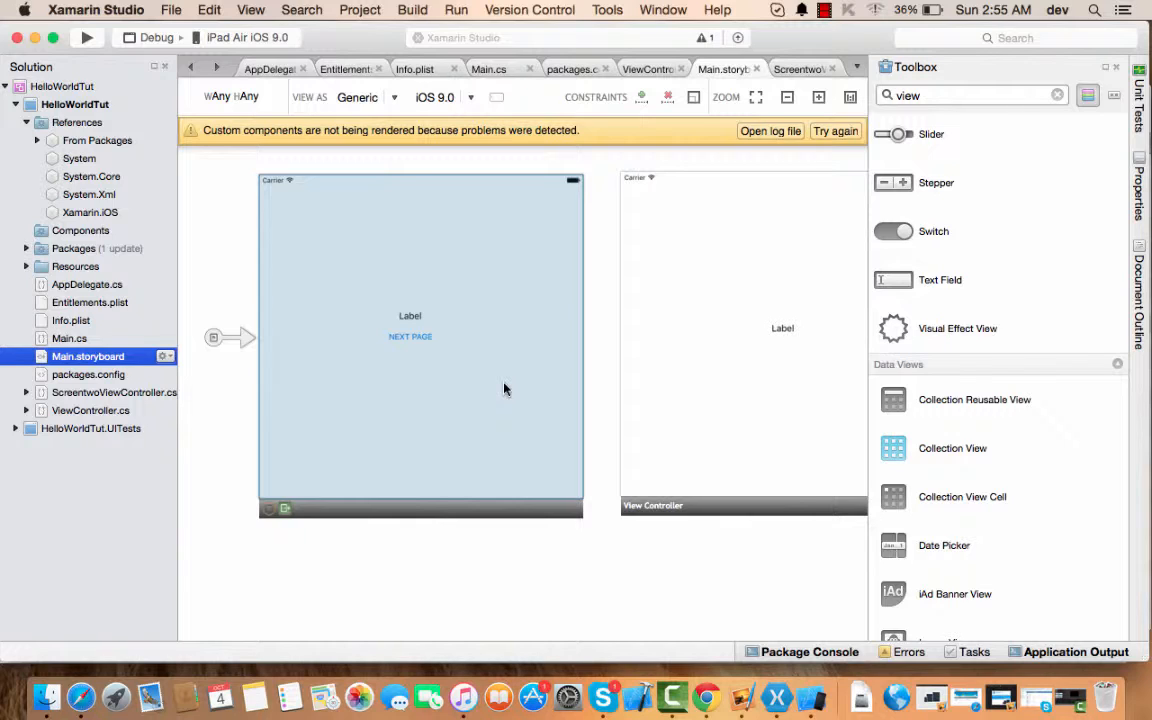
Name the storyboard's NEXT PAGE button with a code name starting 'btn_' in the Widget properties
{"action": "left_click", "coordinate": [410, 336]}
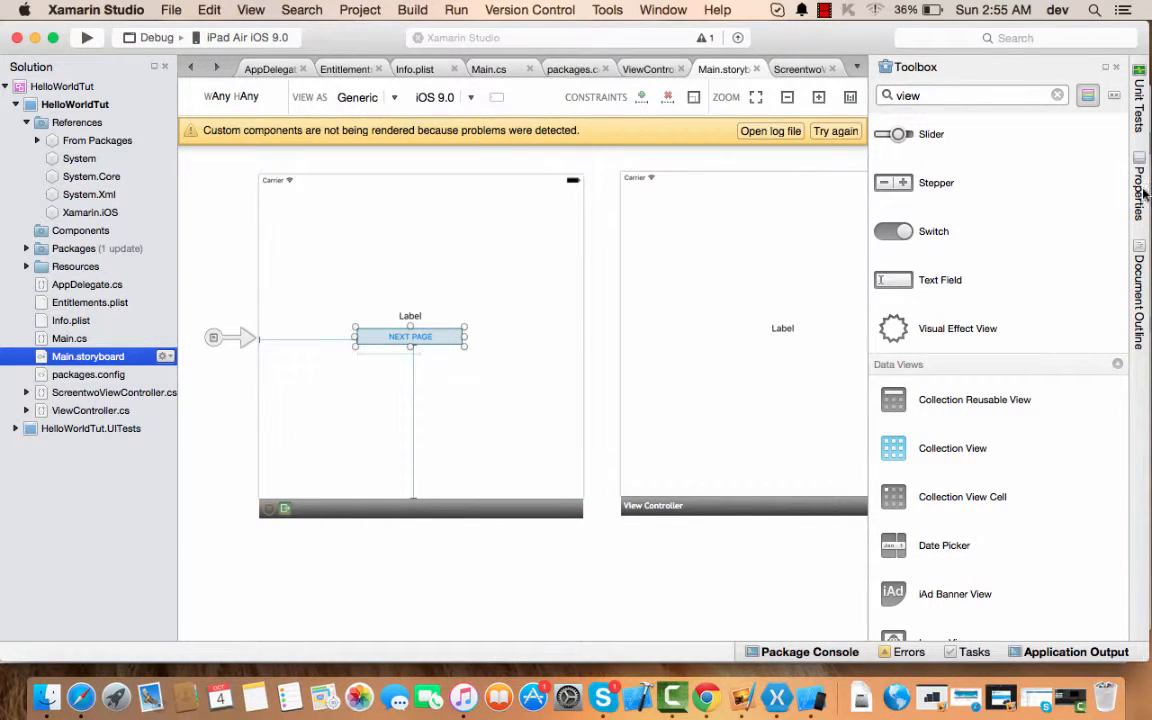
{"action": "left_click", "coordinate": [1140, 200]}
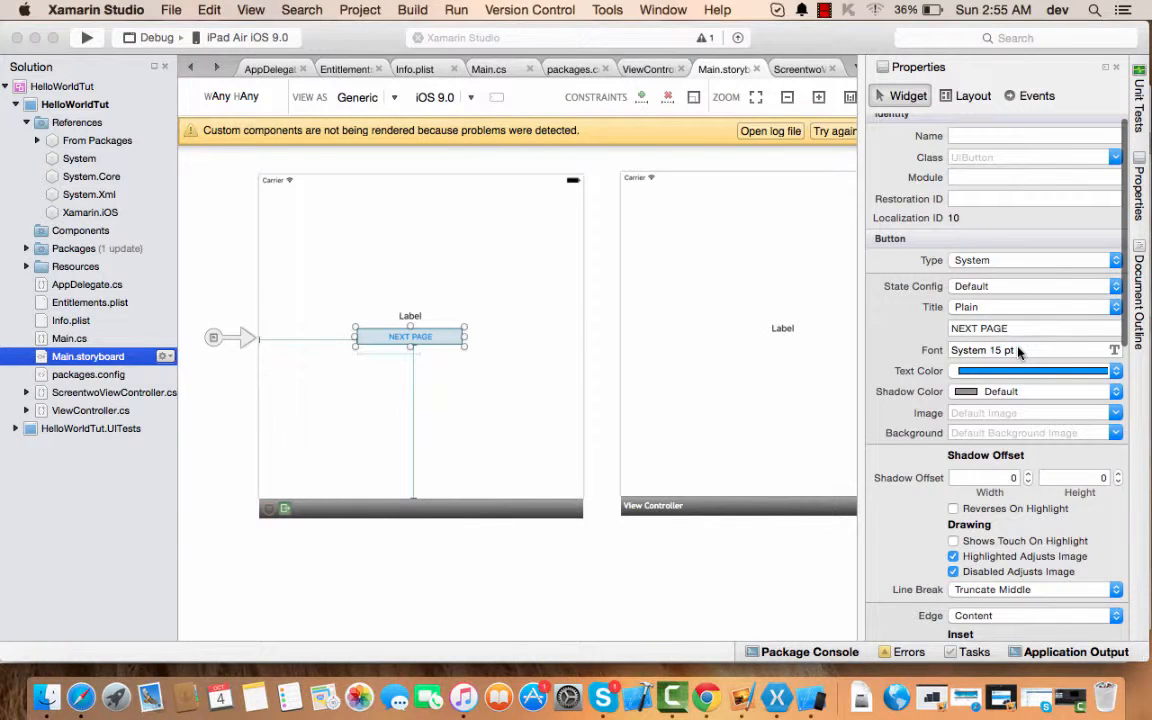
{"action": "left_click", "coordinate": [1036, 136]}
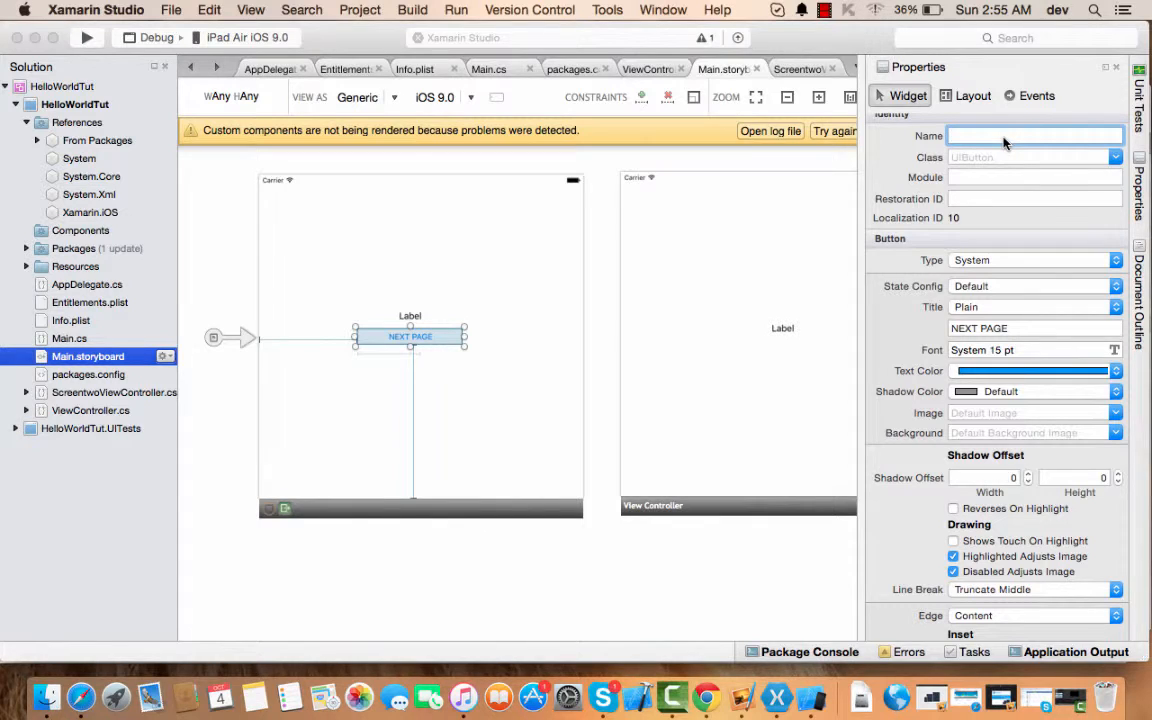
{"action": "type", "text": "btn_"}
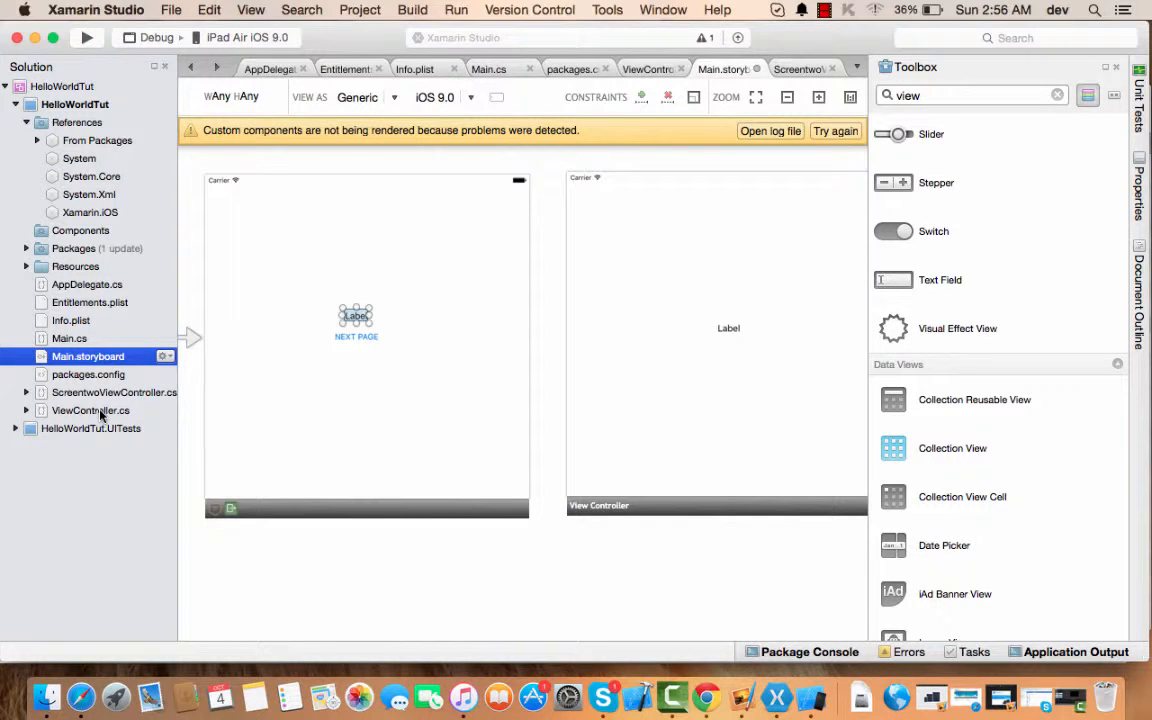
{"action": "double_click", "coordinate": [90, 410]}
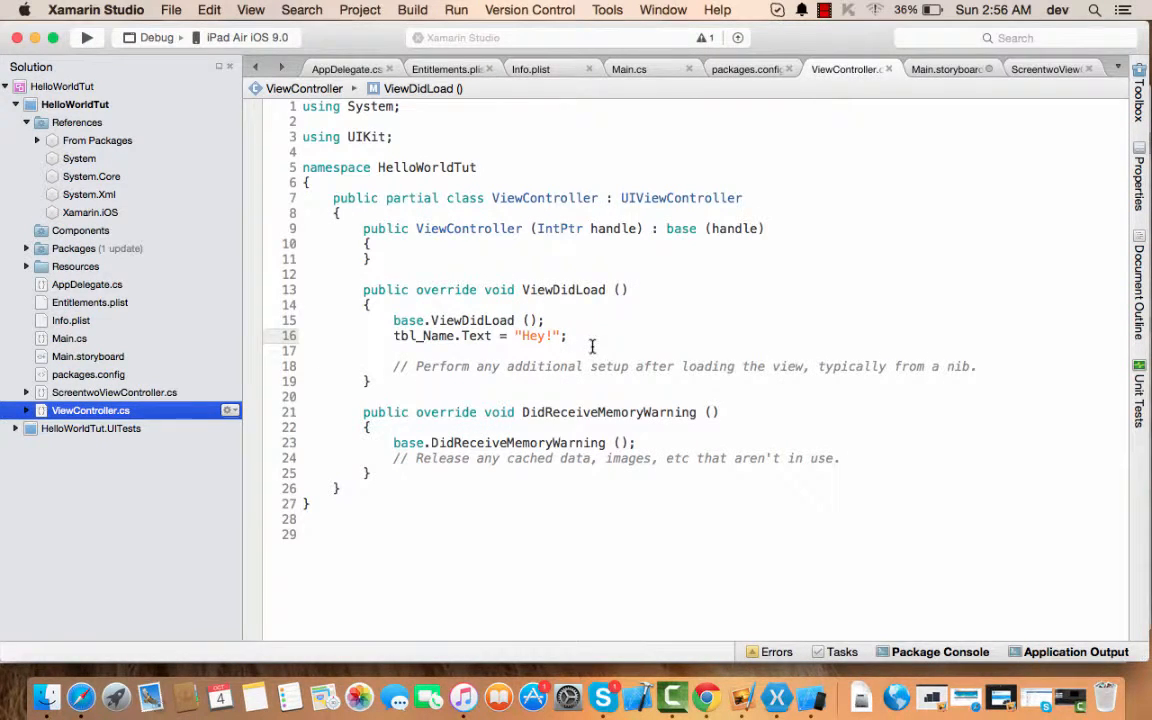
{"action": "key", "text": "Return"}
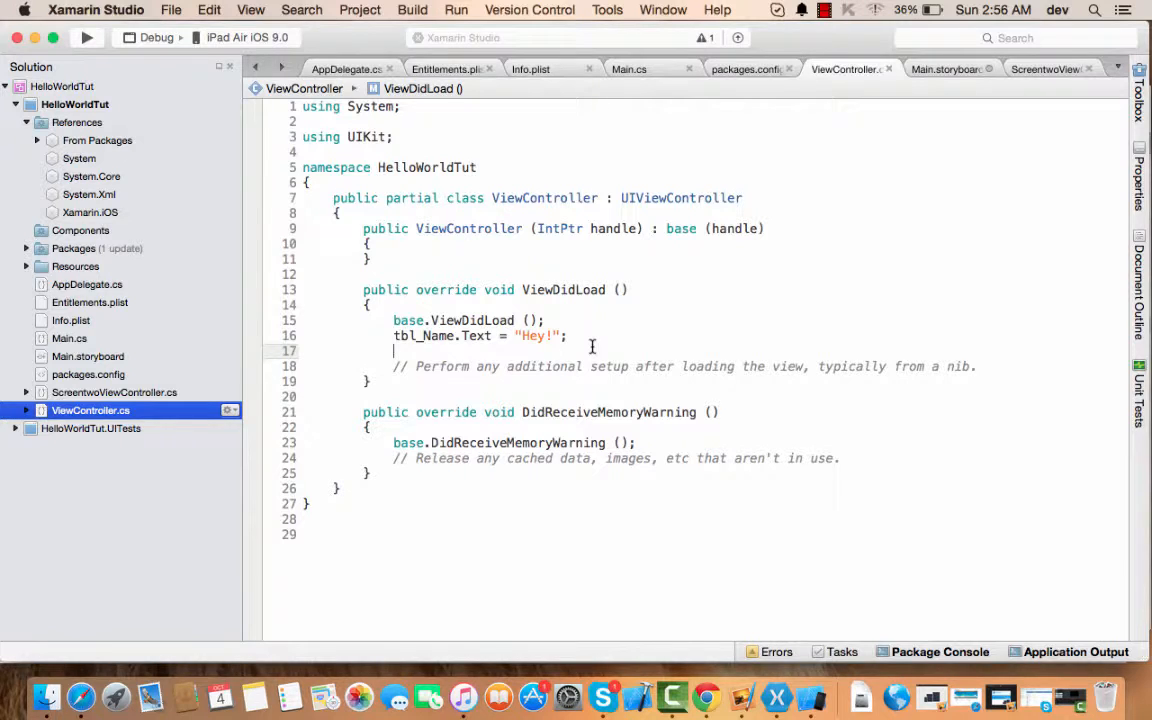
{"action": "type", "text": "btn"}
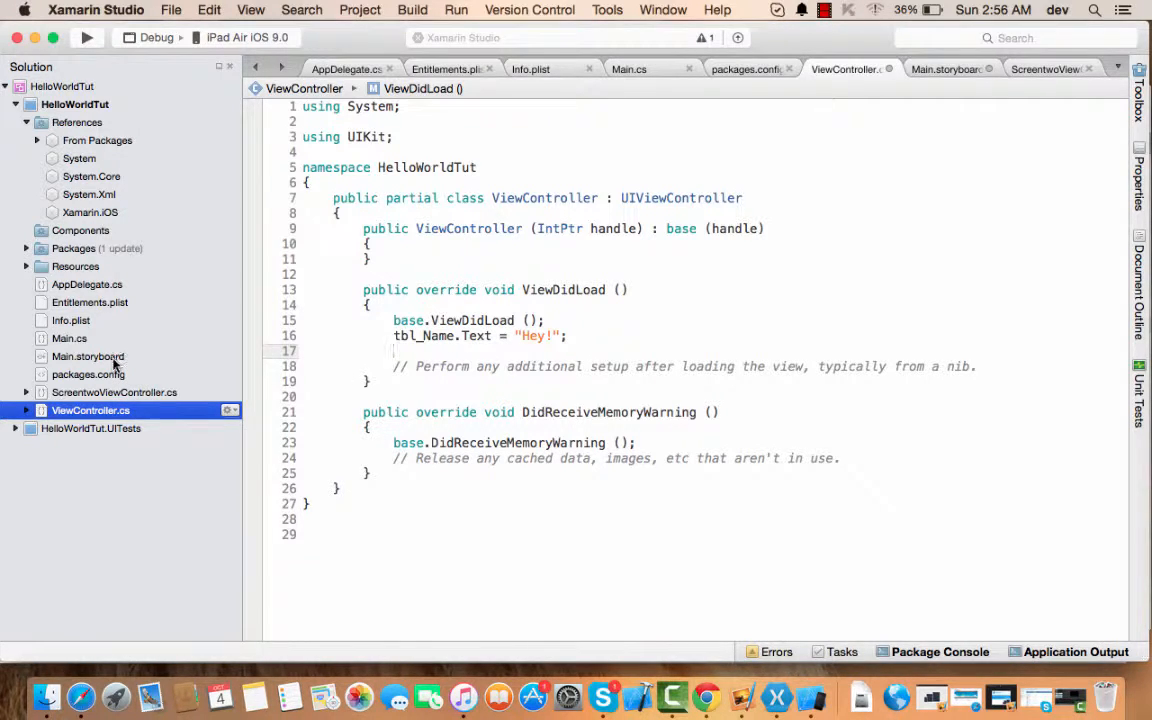
{"action": "left_click", "coordinate": [88, 356]}
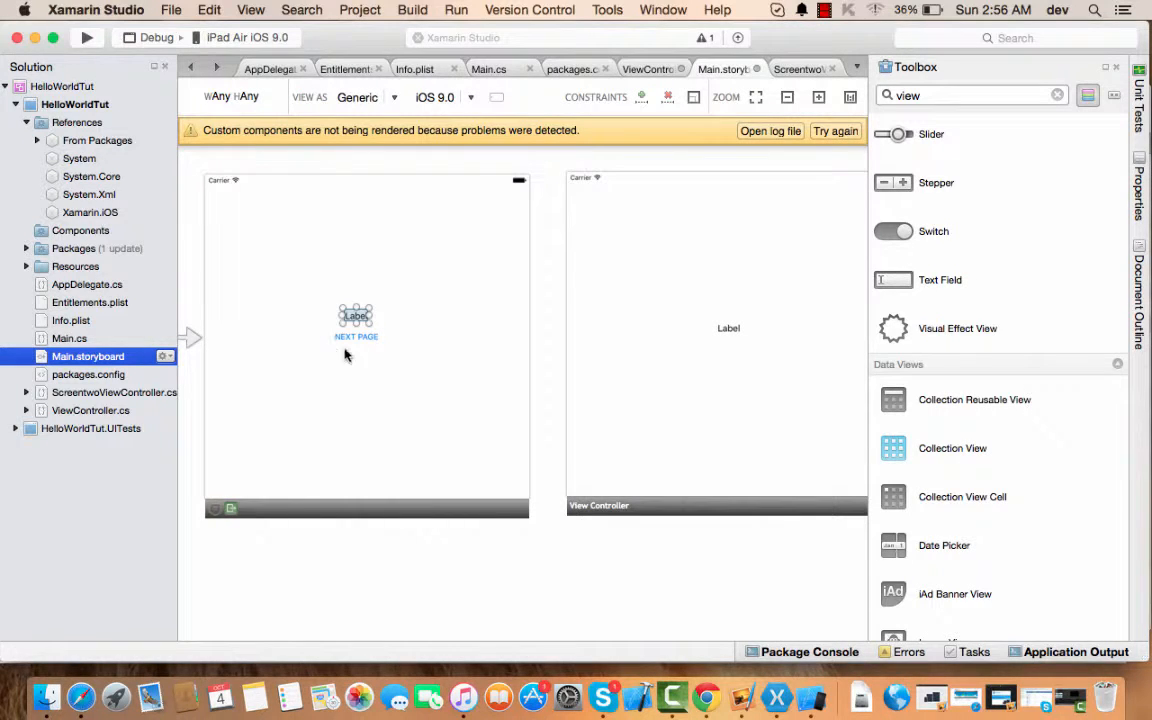
Select the NEXT PAGE button and add its btn_MainClick_TouchUpInside handler stub to ViewController.cs
{"action": "left_click", "coordinate": [356, 336]}
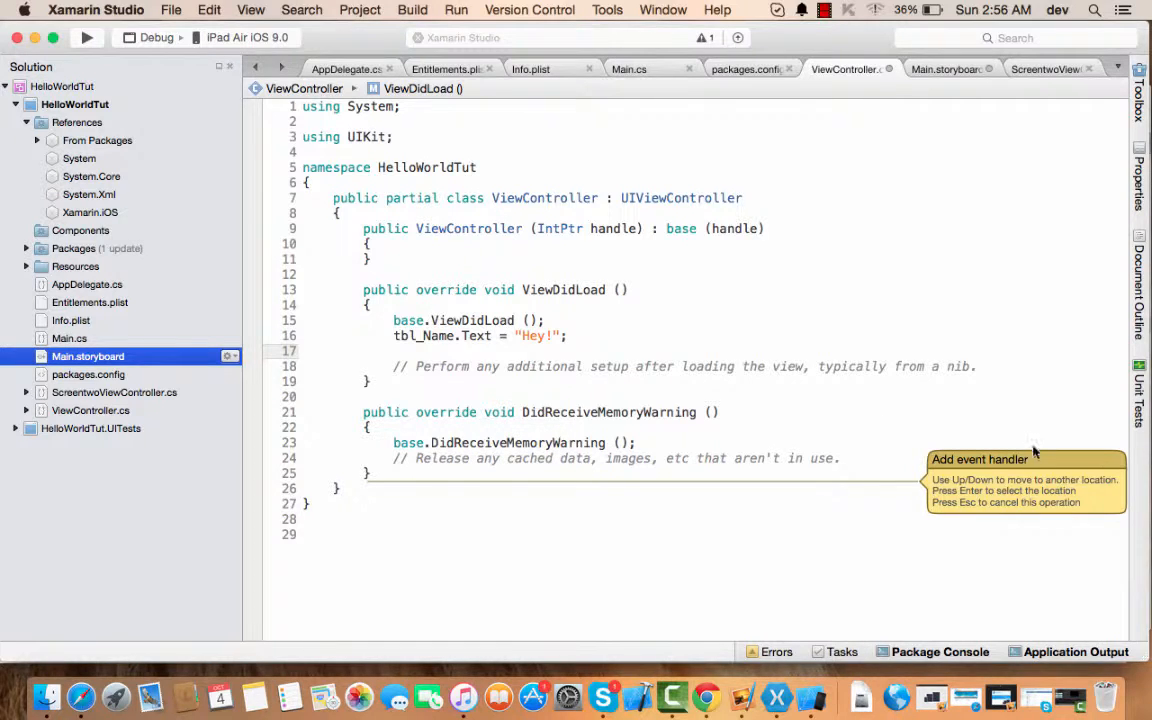
{"action": "mouse_move", "coordinate": [996, 500]}
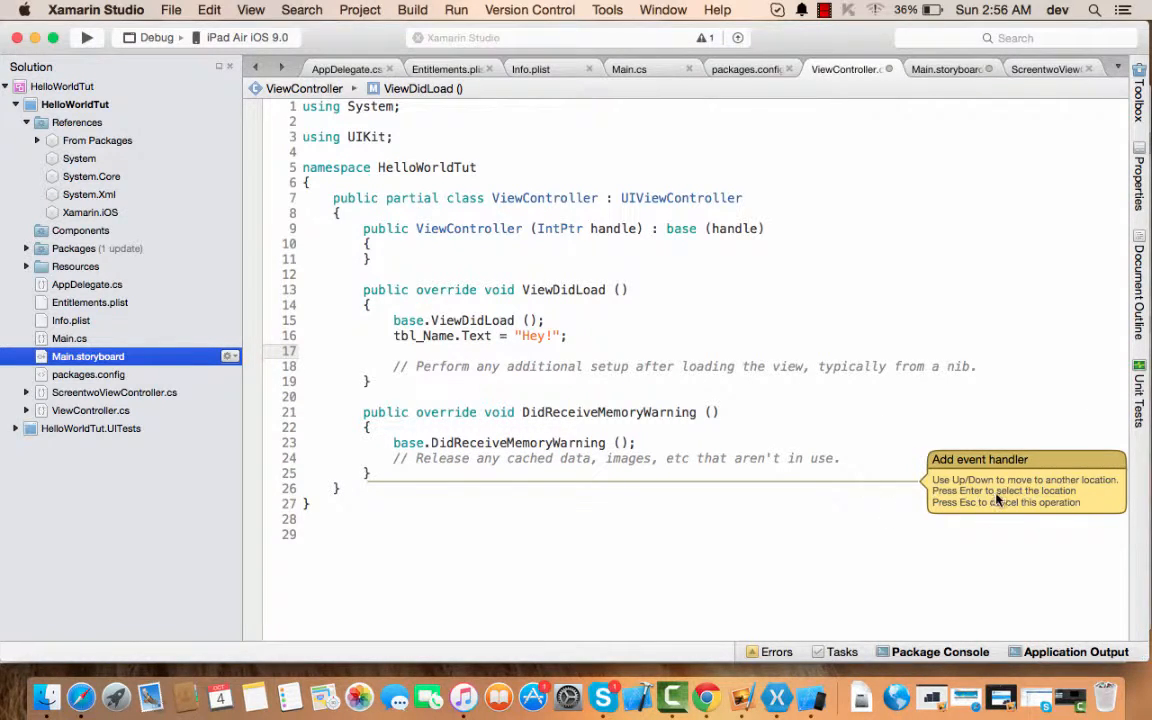
{"action": "mouse_move", "coordinate": [990, 428]}
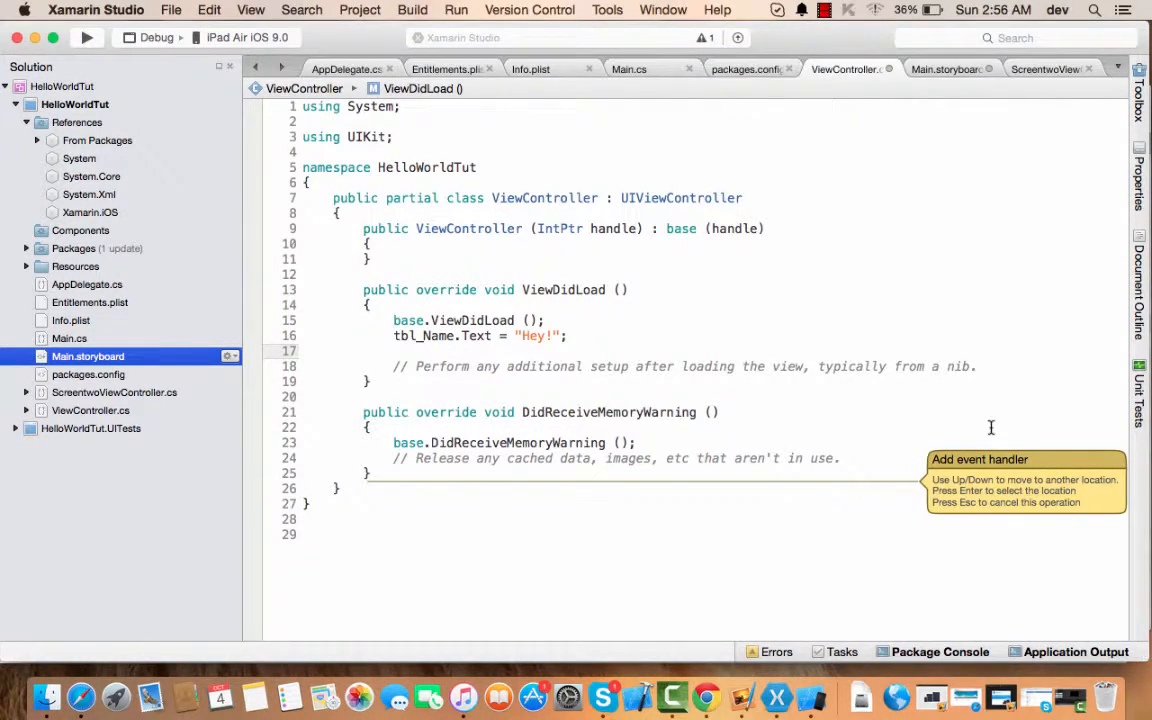
{"action": "scroll", "scroll_direction": "down", "scroll_amount": 3}
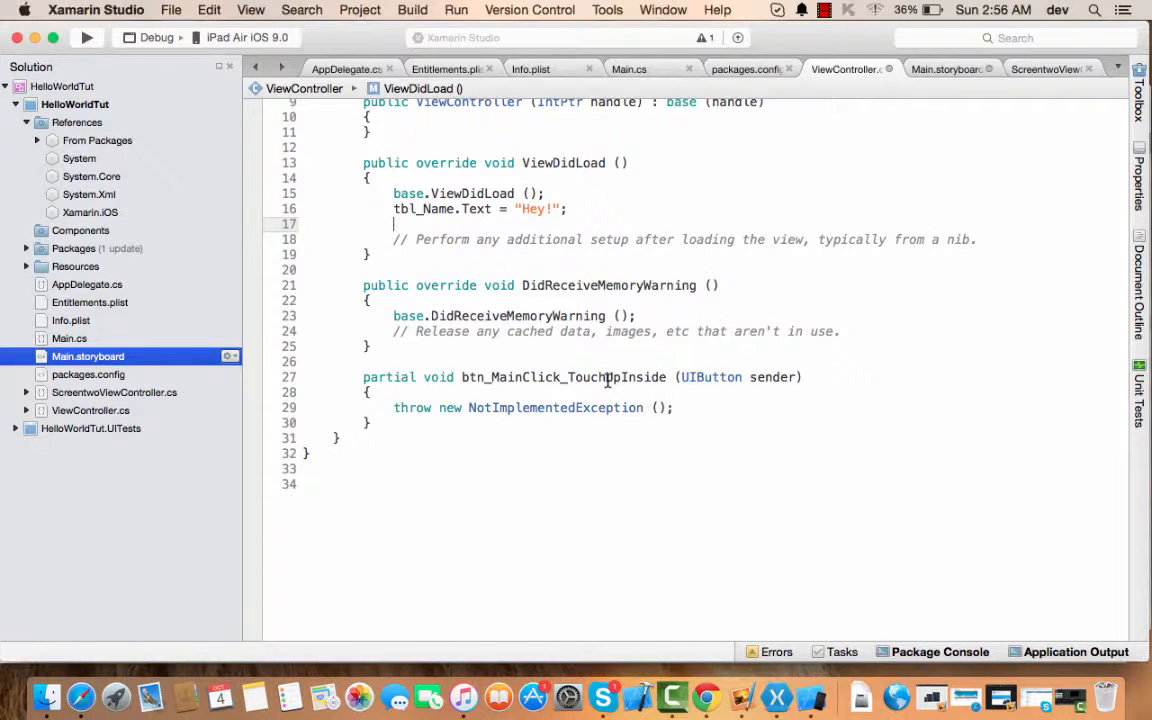
{"action": "mouse_move", "coordinate": [700, 384]}
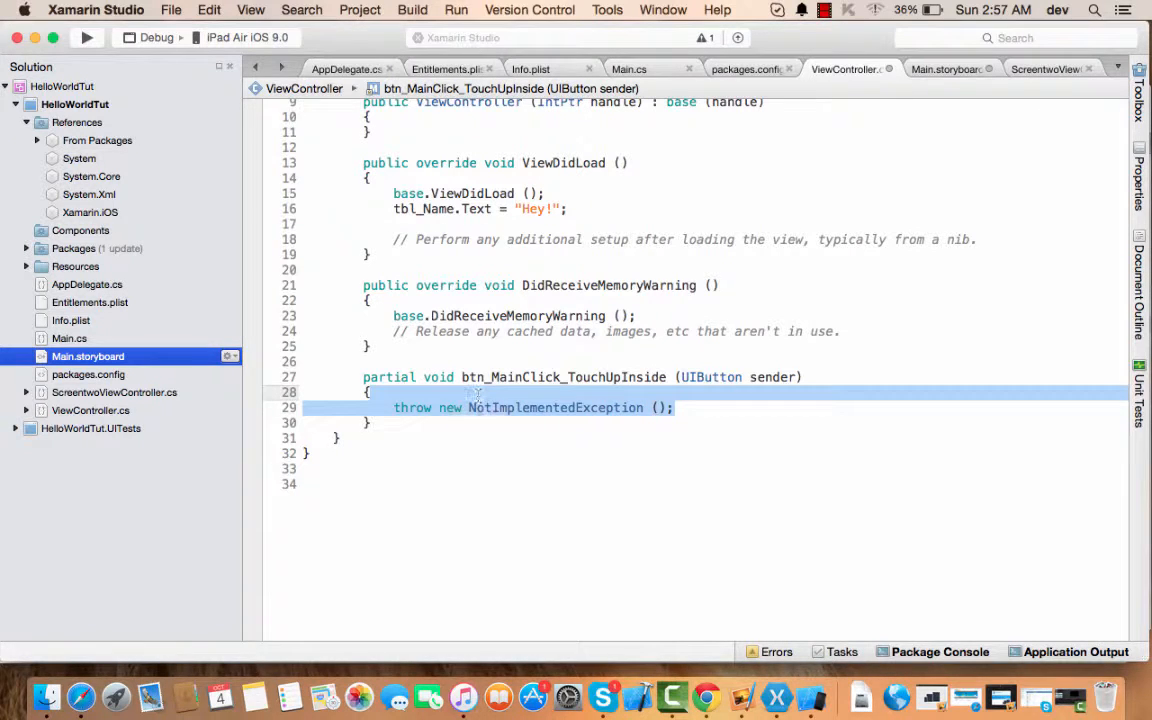
Replace the NotImplementedException line with a trial new UIAlertView initializer having Title="Congrats!"
{"action": "key", "text": "Delete"}
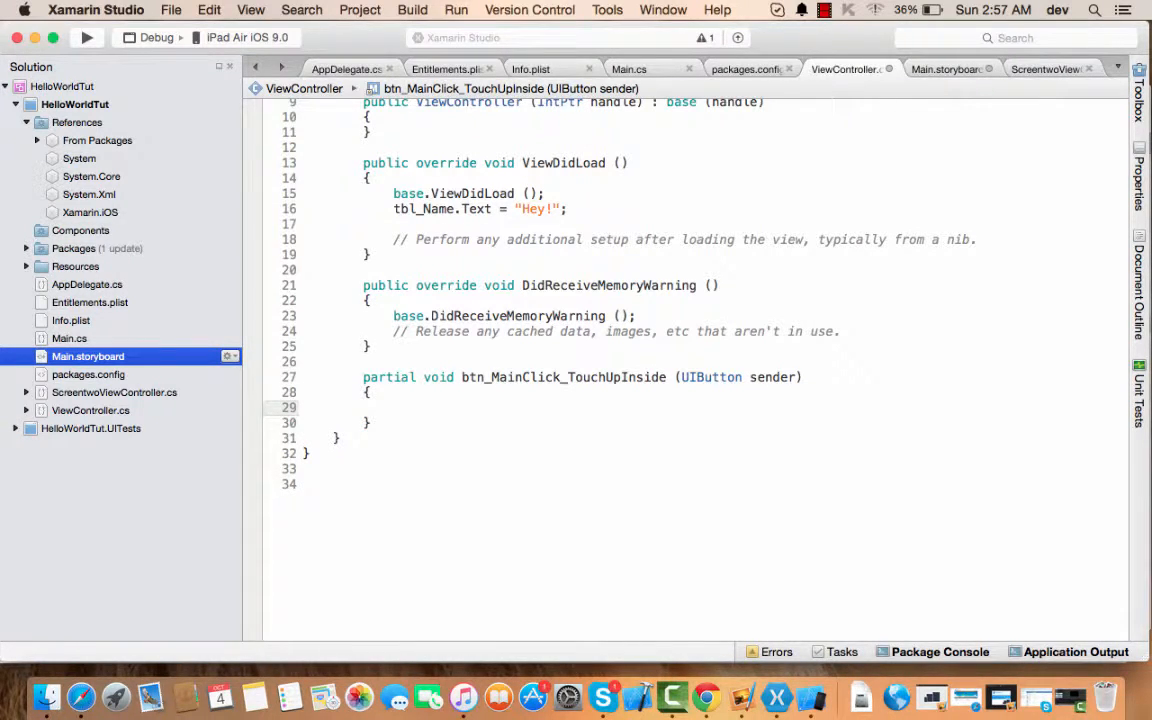
{"action": "type", "text": "UI"}
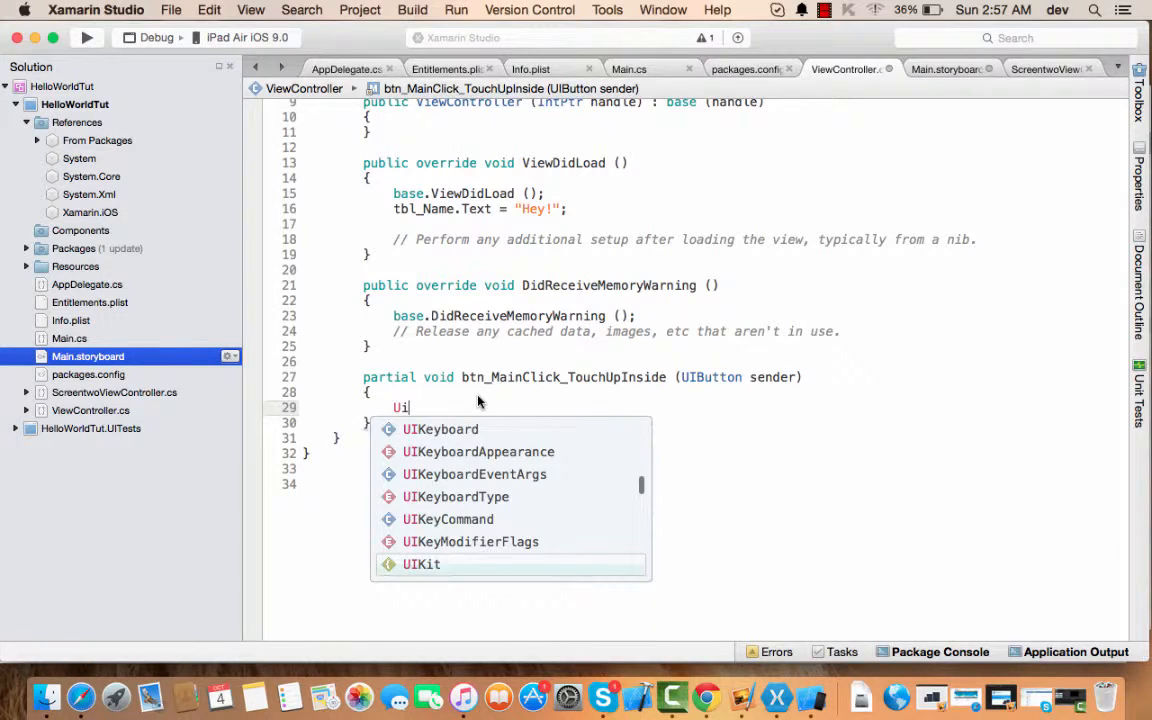
{"action": "type", "text": "aler"}
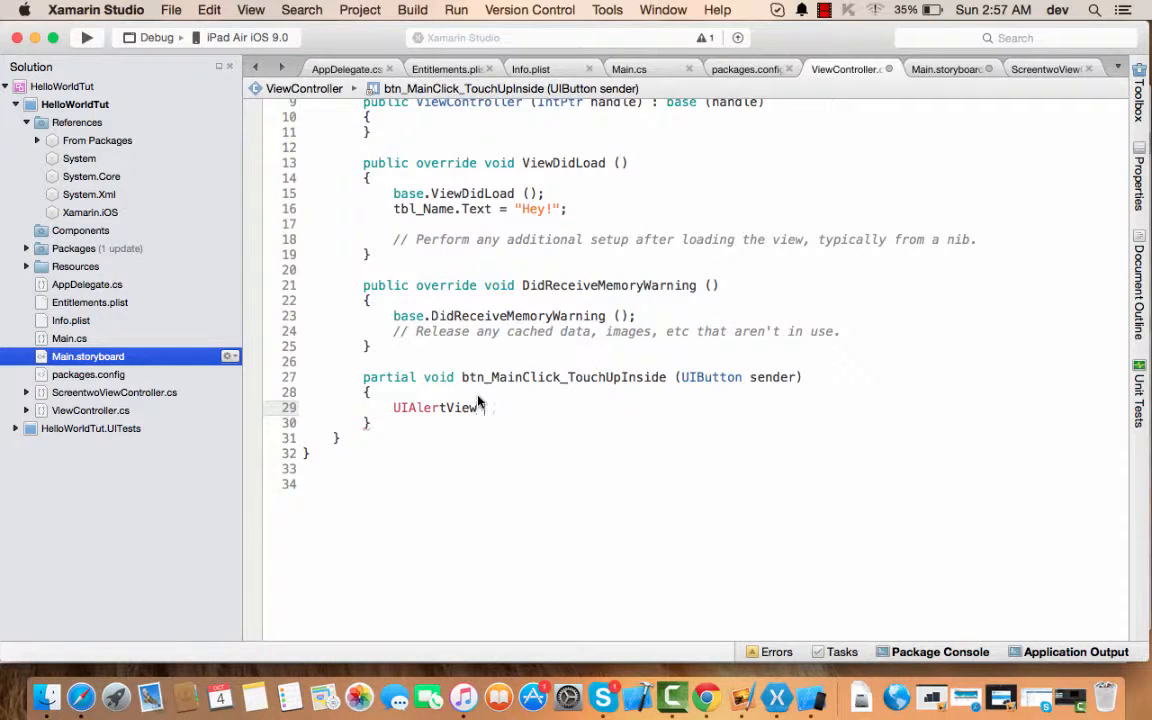
{"action": "type", "text": "alert ="}
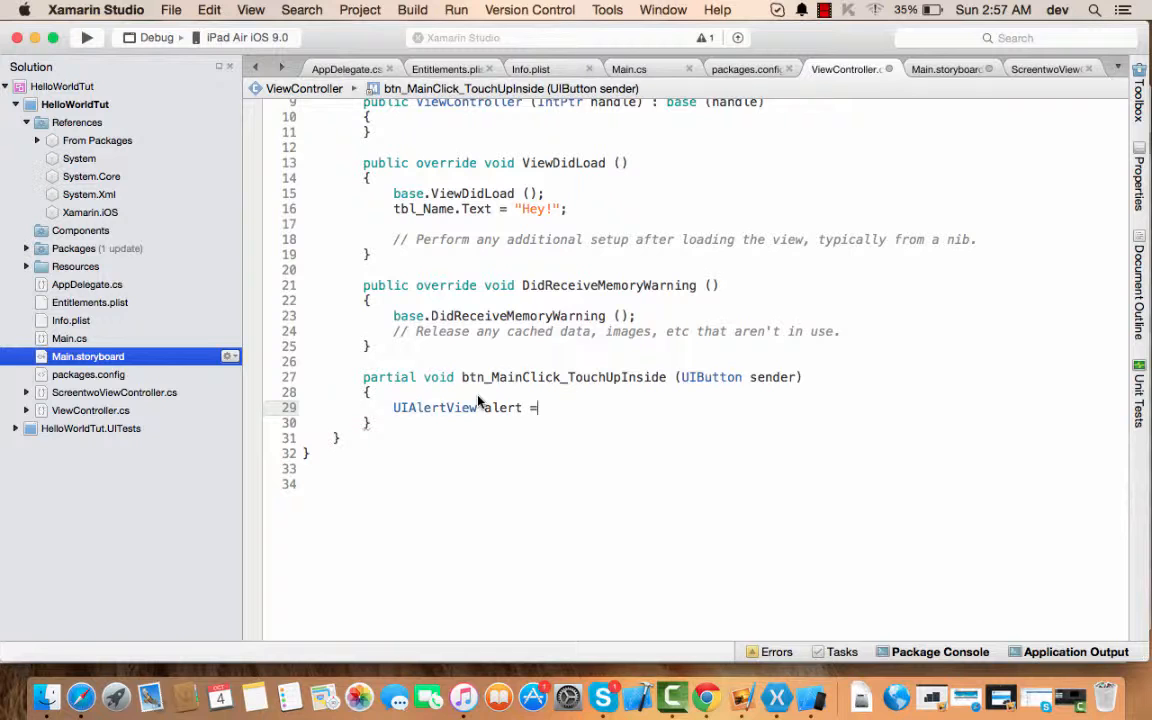
{"action": "type", "text": "new"}
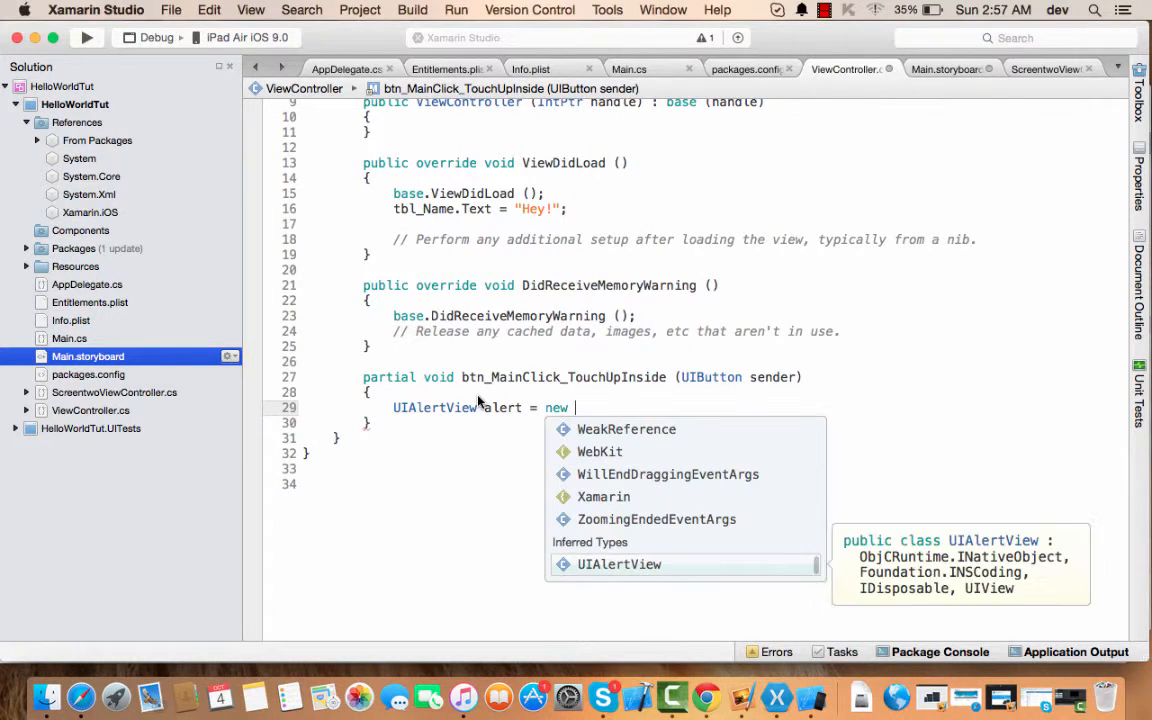
{"action": "type", "text": "UIAlertView"}
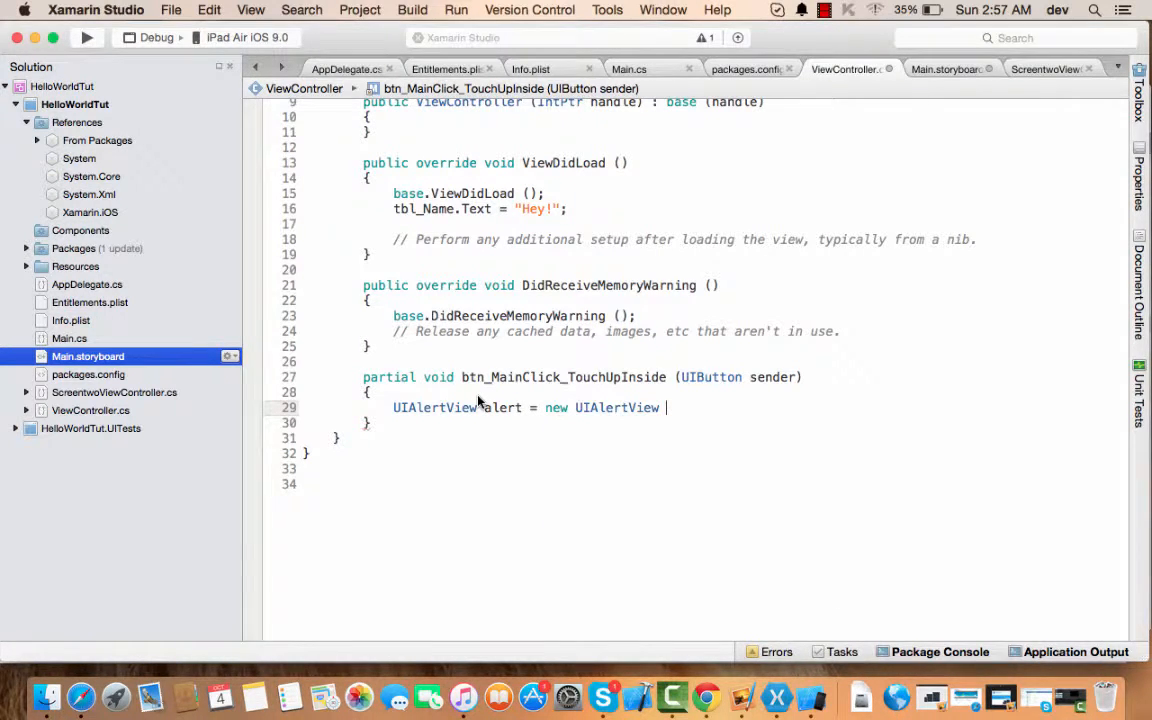
{"action": "type", "text": "{}"}
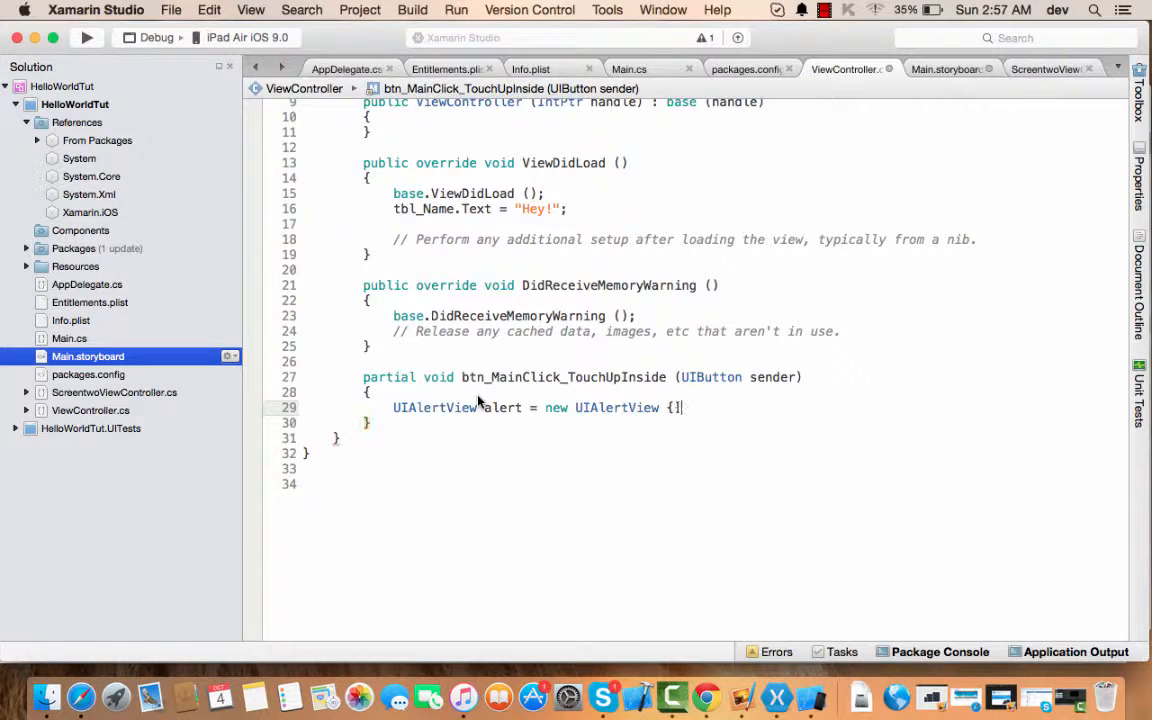
{"action": "type", "text": "}"}
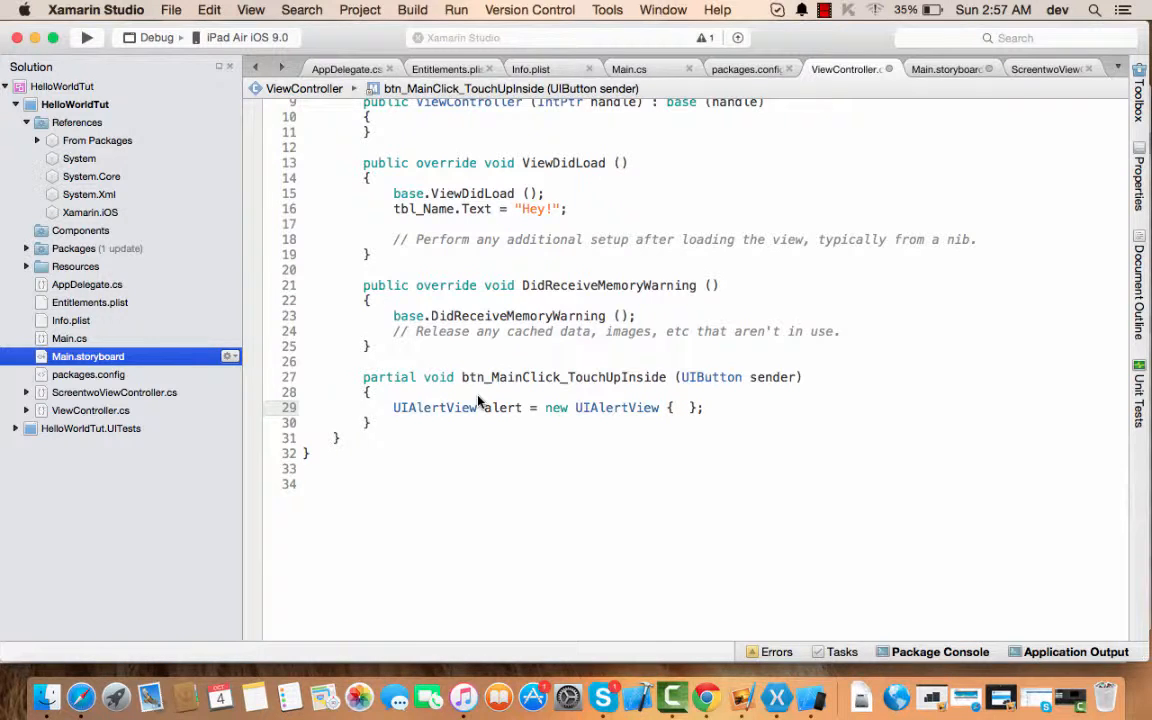
{"action": "type", "text": "tle"}
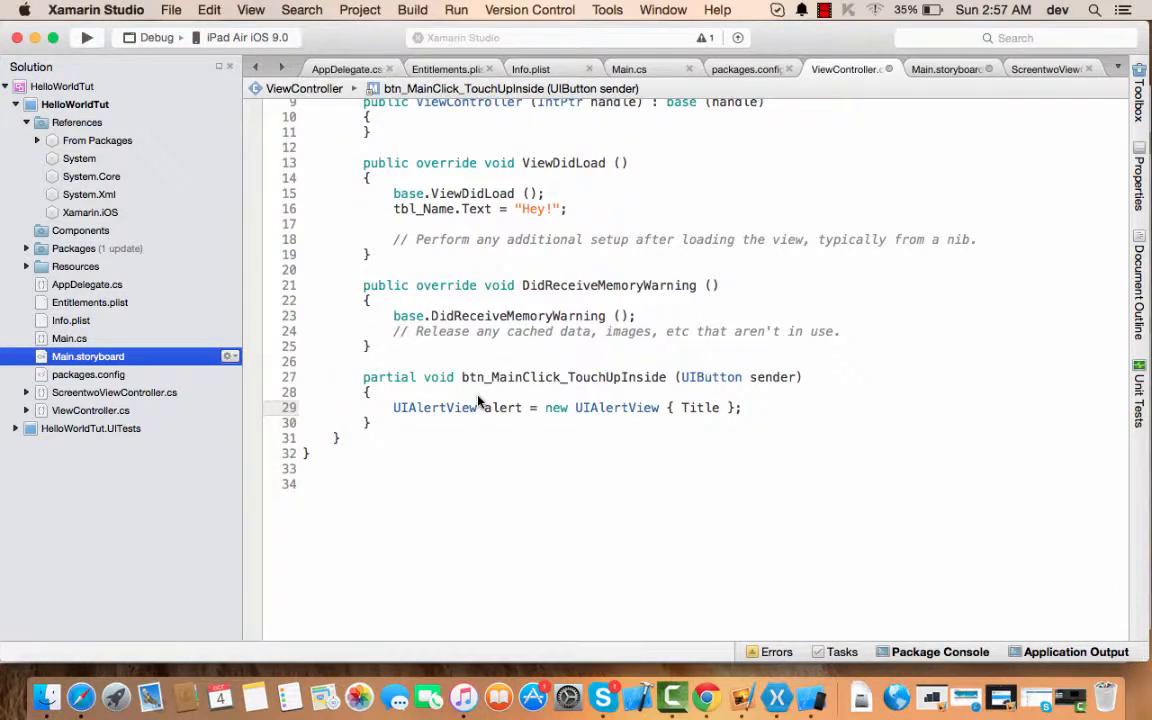
{"action": "type", "text": "=\"\""}
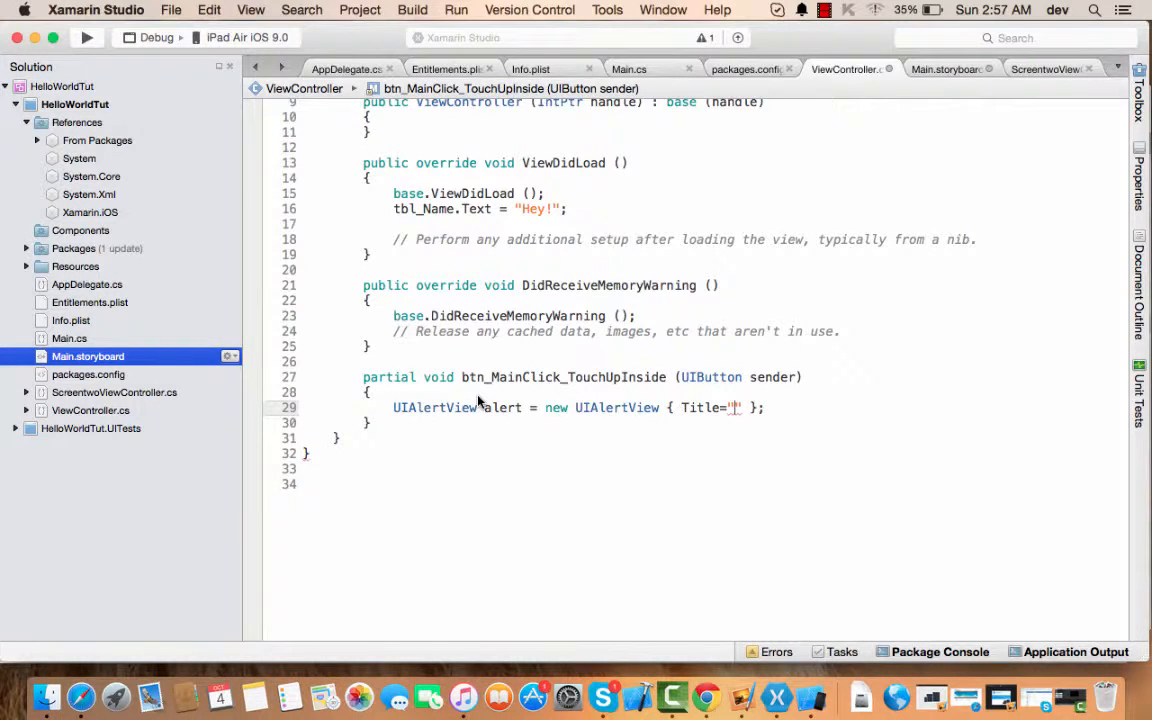
{"action": "type", "text": "Congra"}
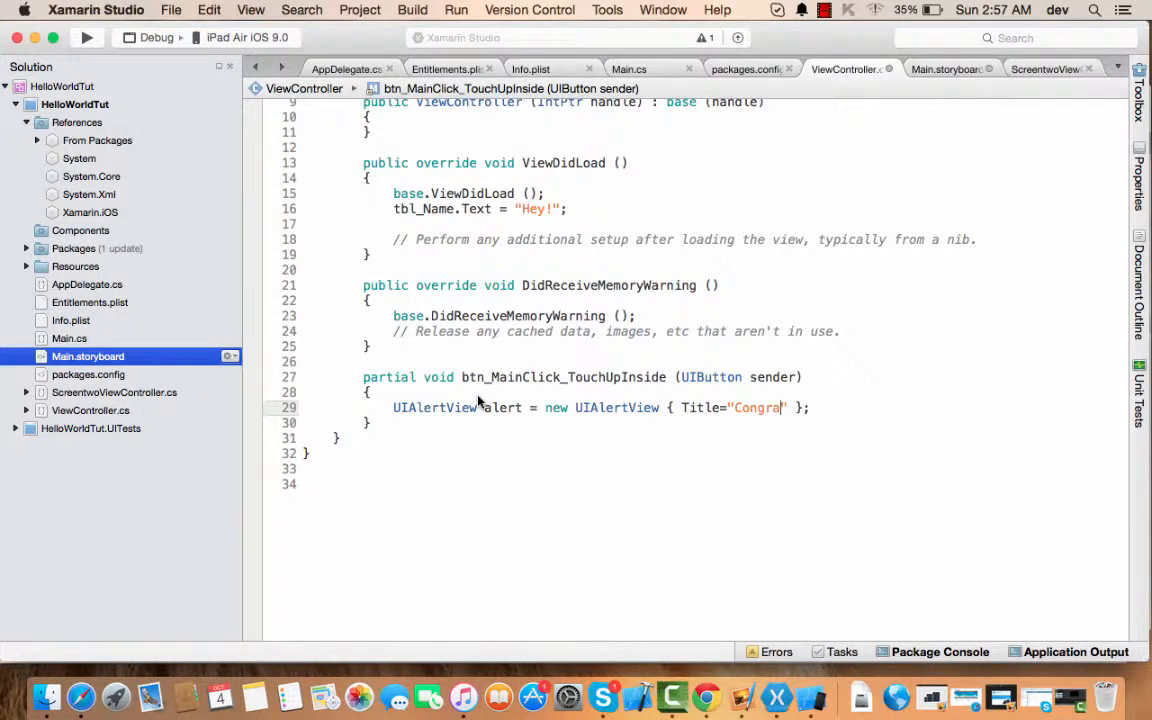
{"action": "type", "text": "ts!"}
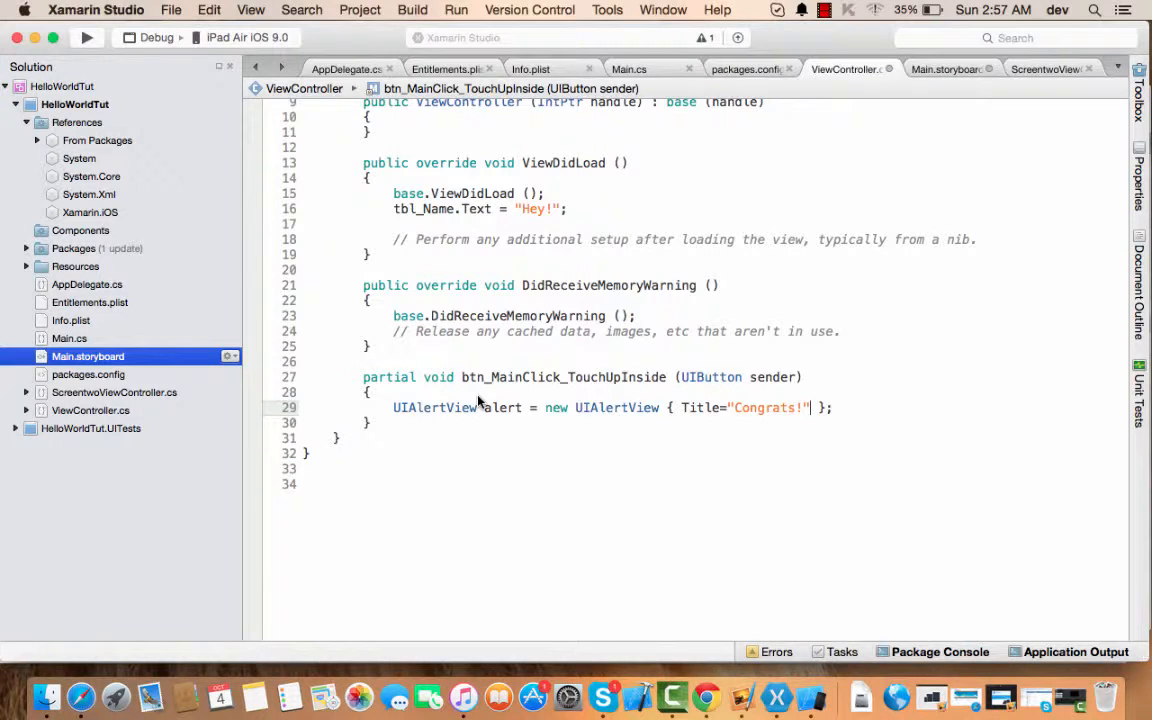
Browse the completion list with stray letters, then delete the unfinished alert line, leaving the handler empty
{"action": "type", "text": ", d"}
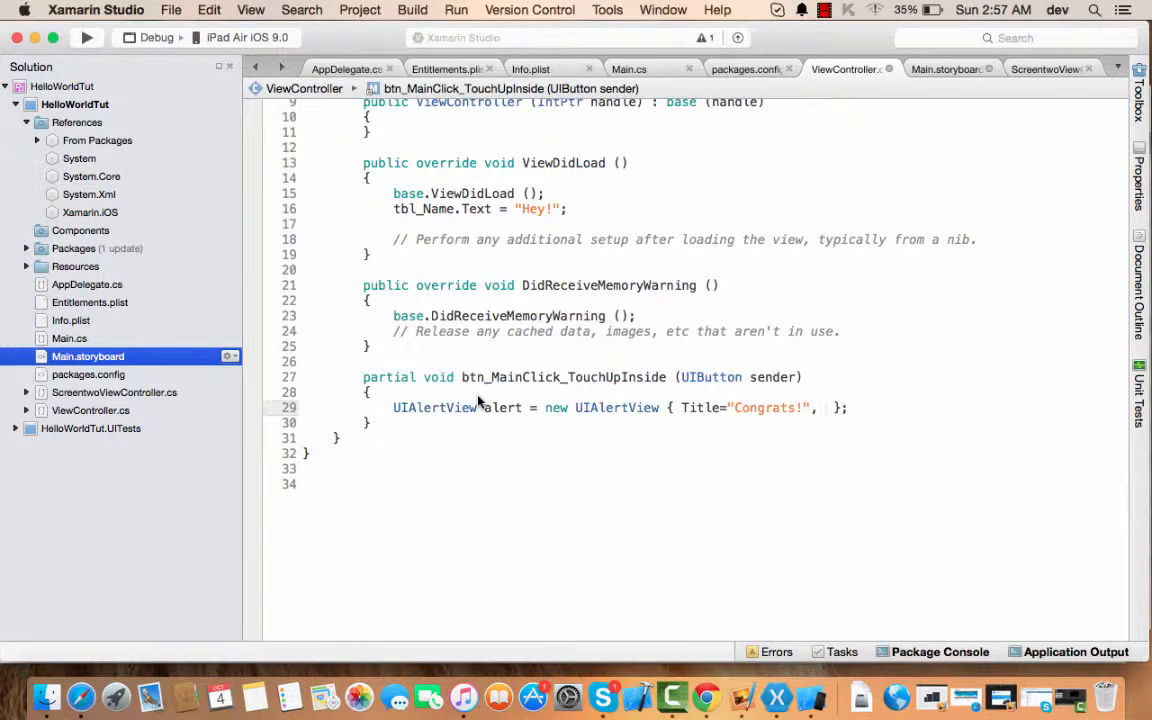
{"action": "type", "text": "a"}
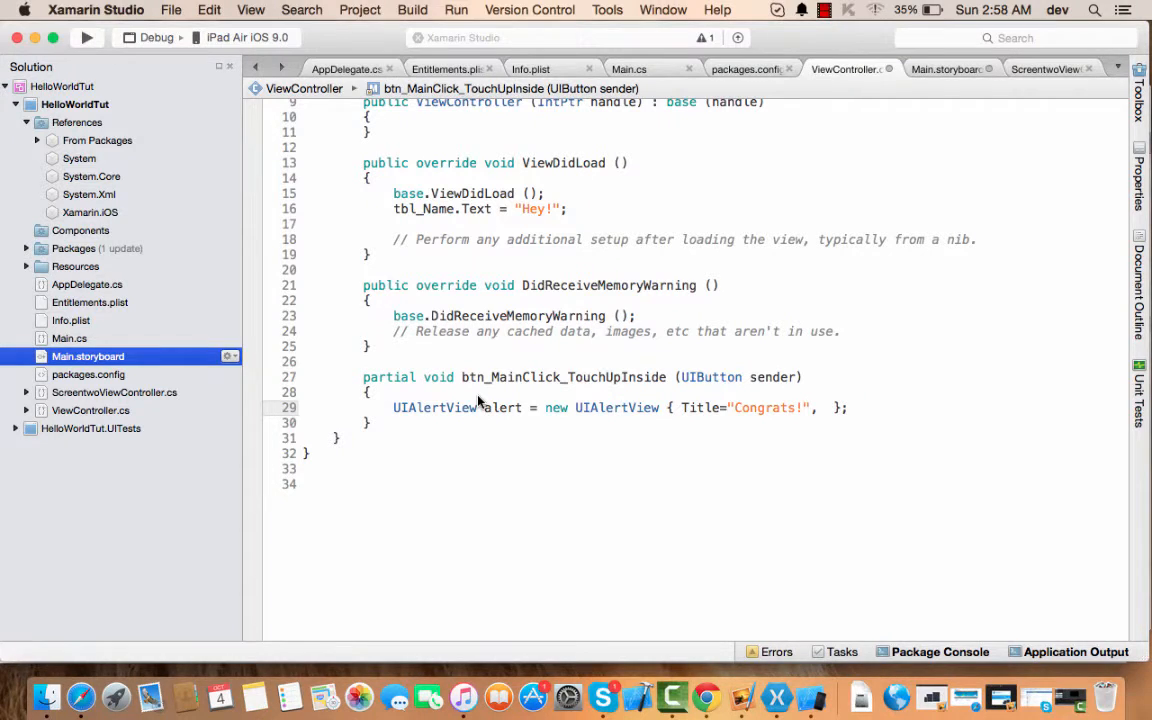
{"action": "type", "text": "b"}
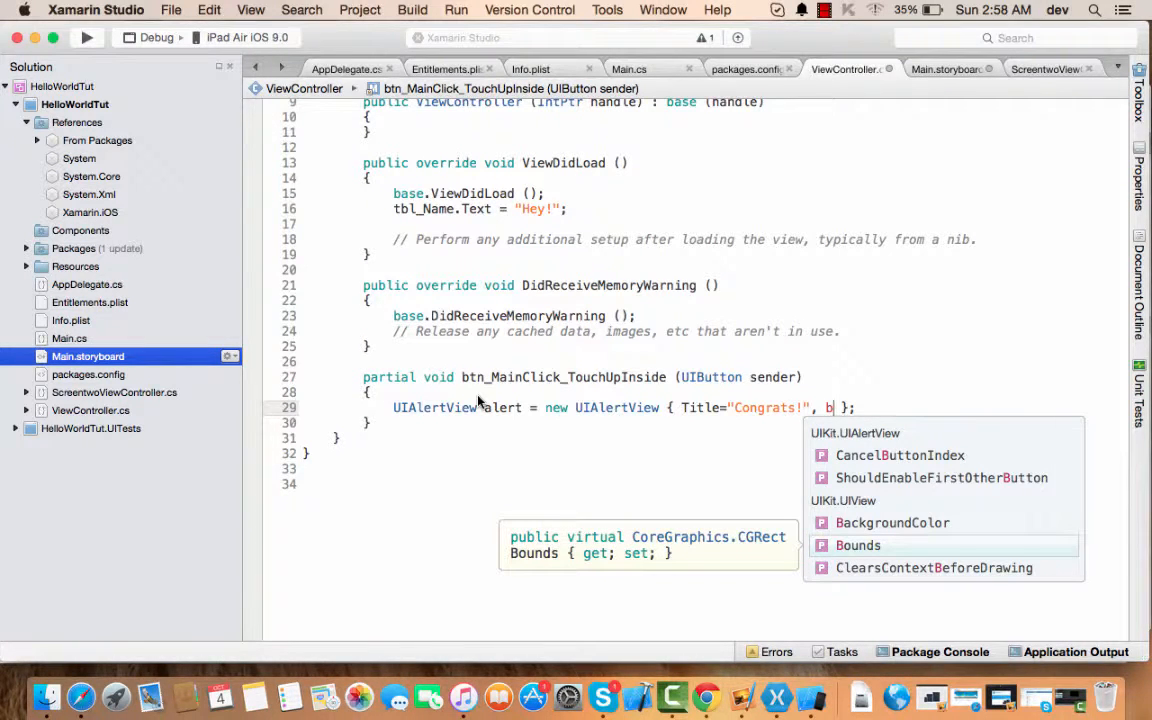
{"action": "type", "text": "c"}
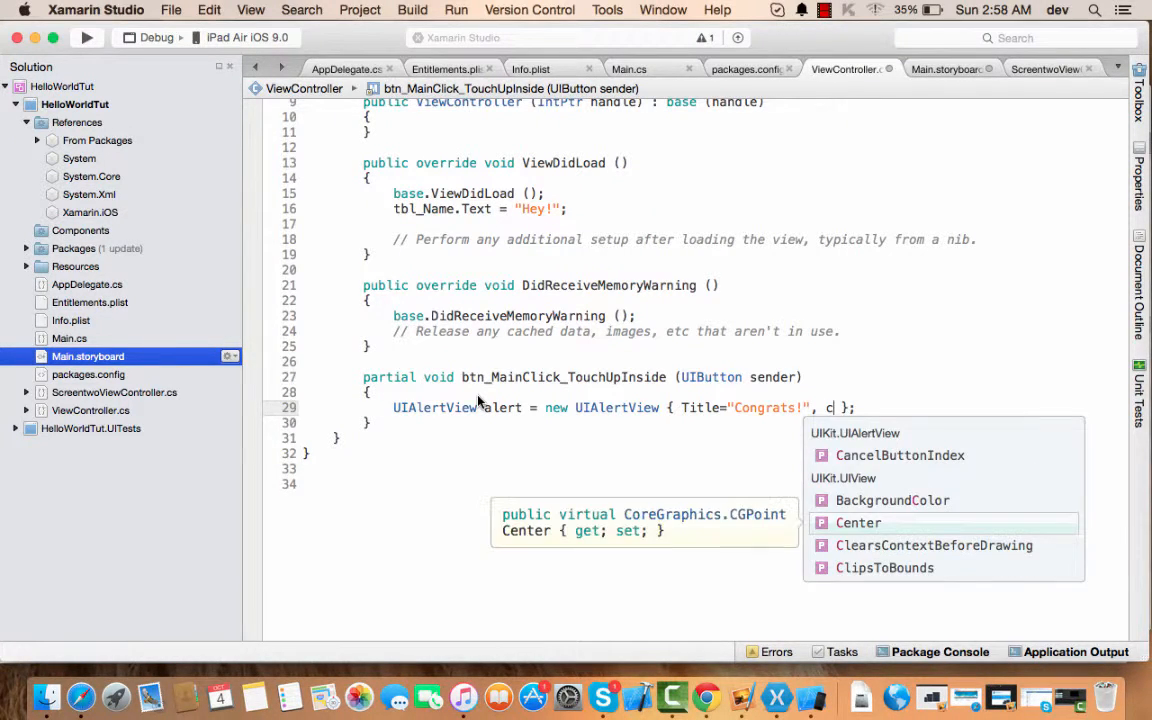
{"action": "type", "text": "d"}
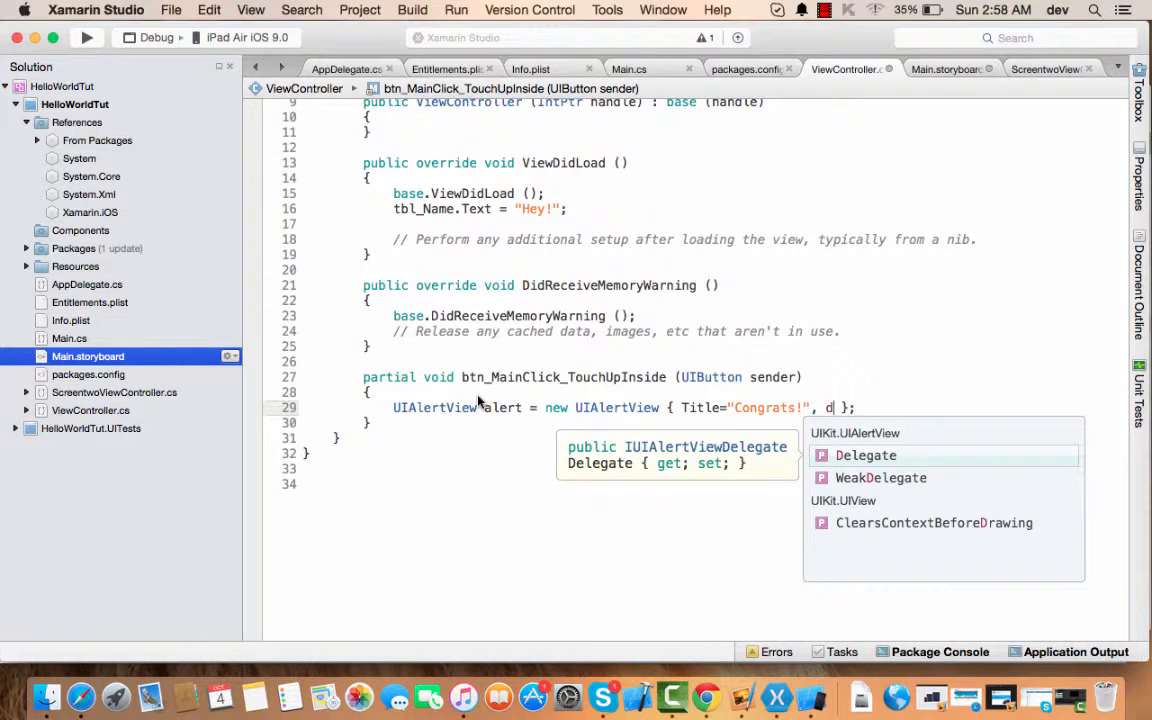
{"action": "type", "text": "f"}
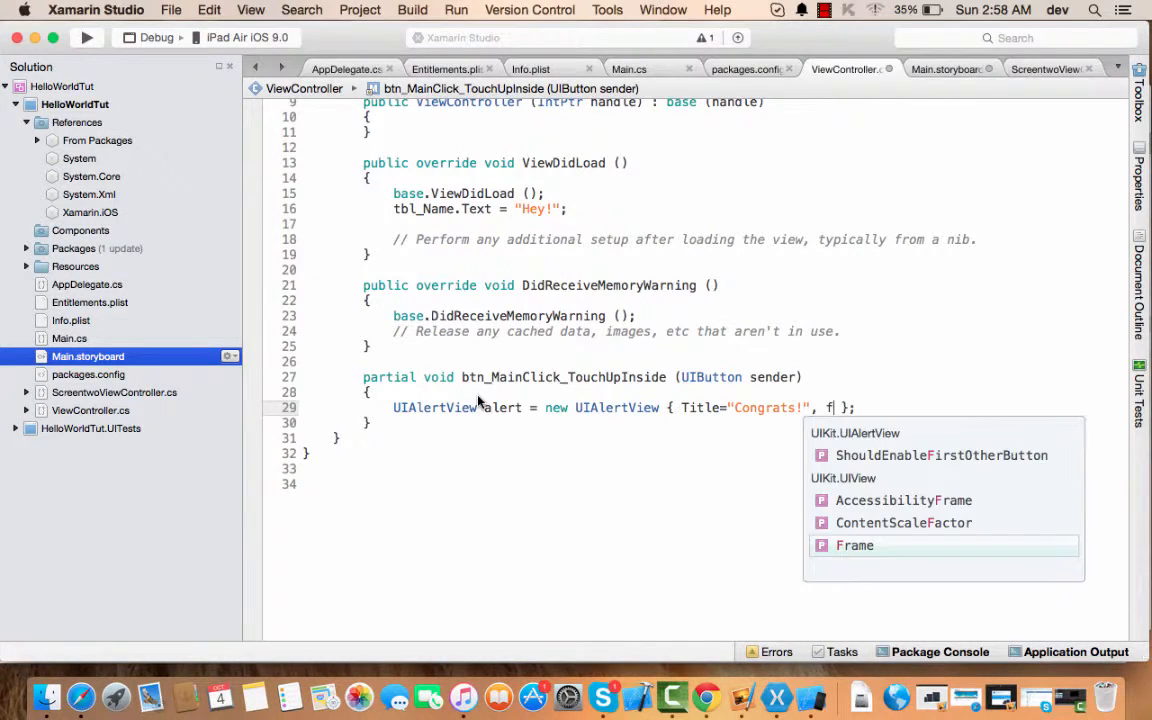
{"action": "type", "text": "h"}
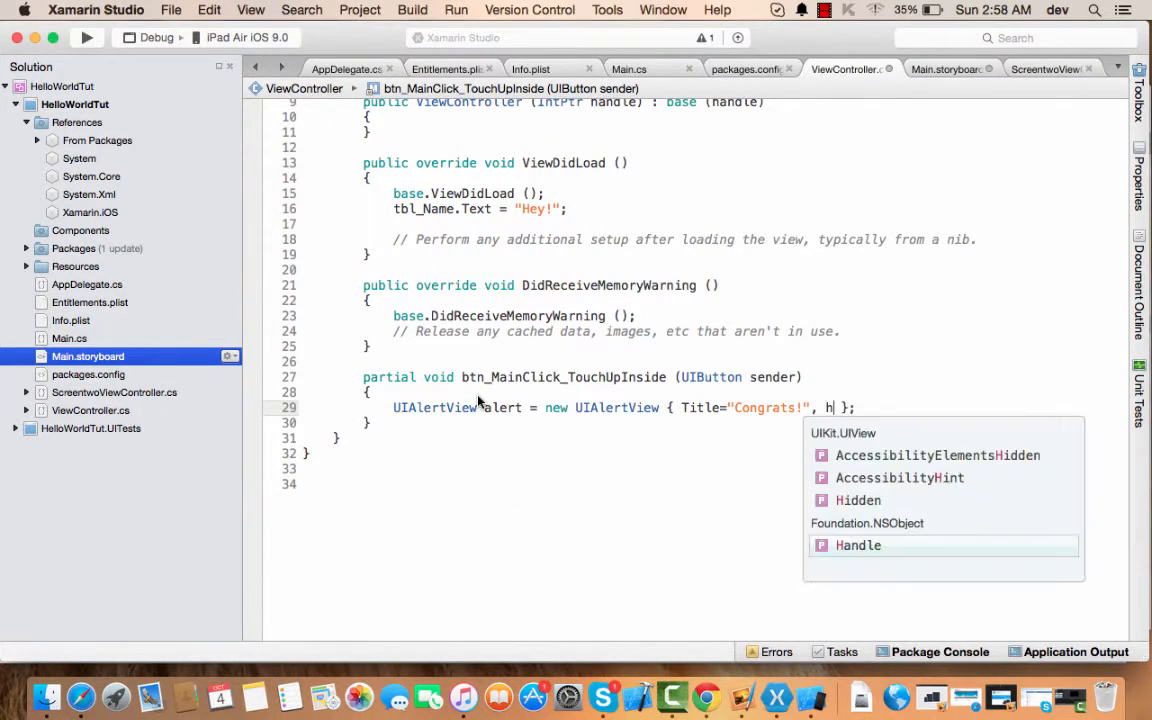
{"action": "type", "text": "i"}
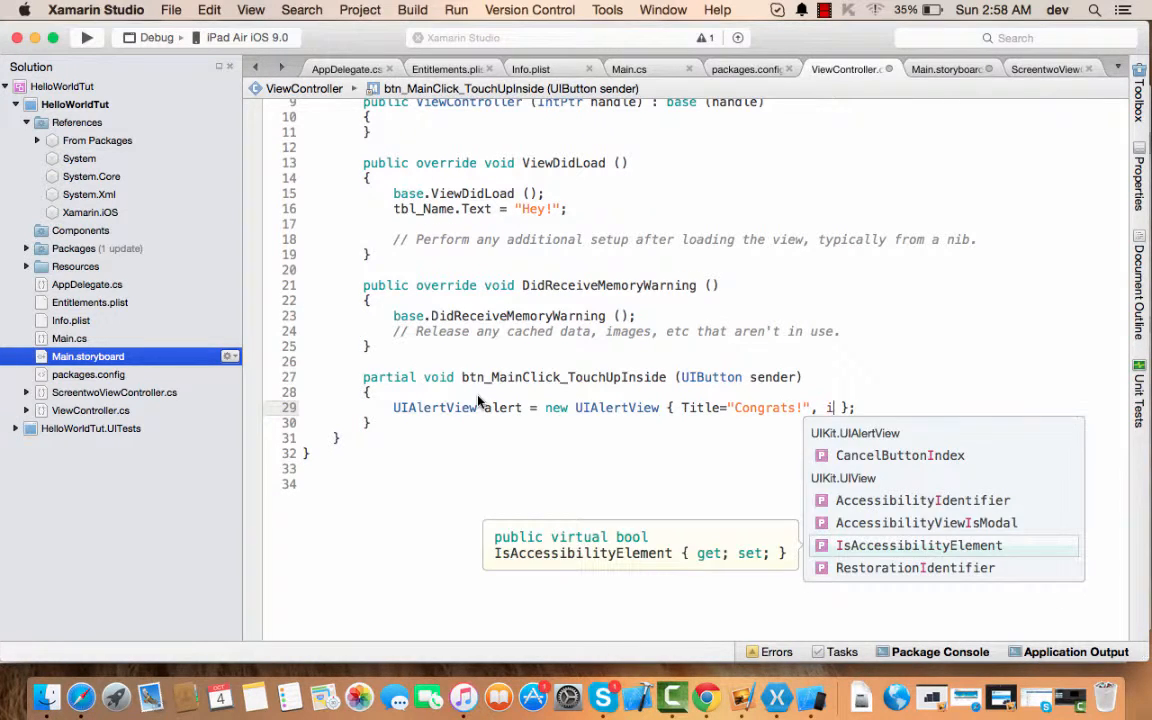
{"action": "type", "text": "j"}
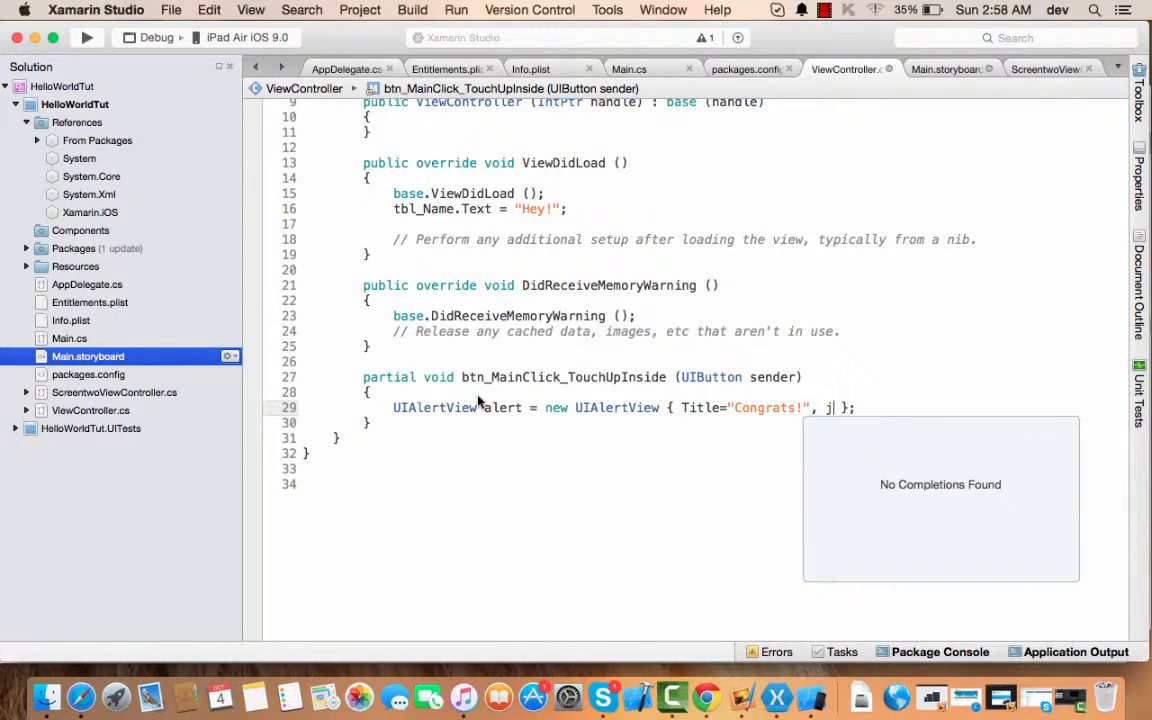
{"action": "key", "text": "Backspace"}
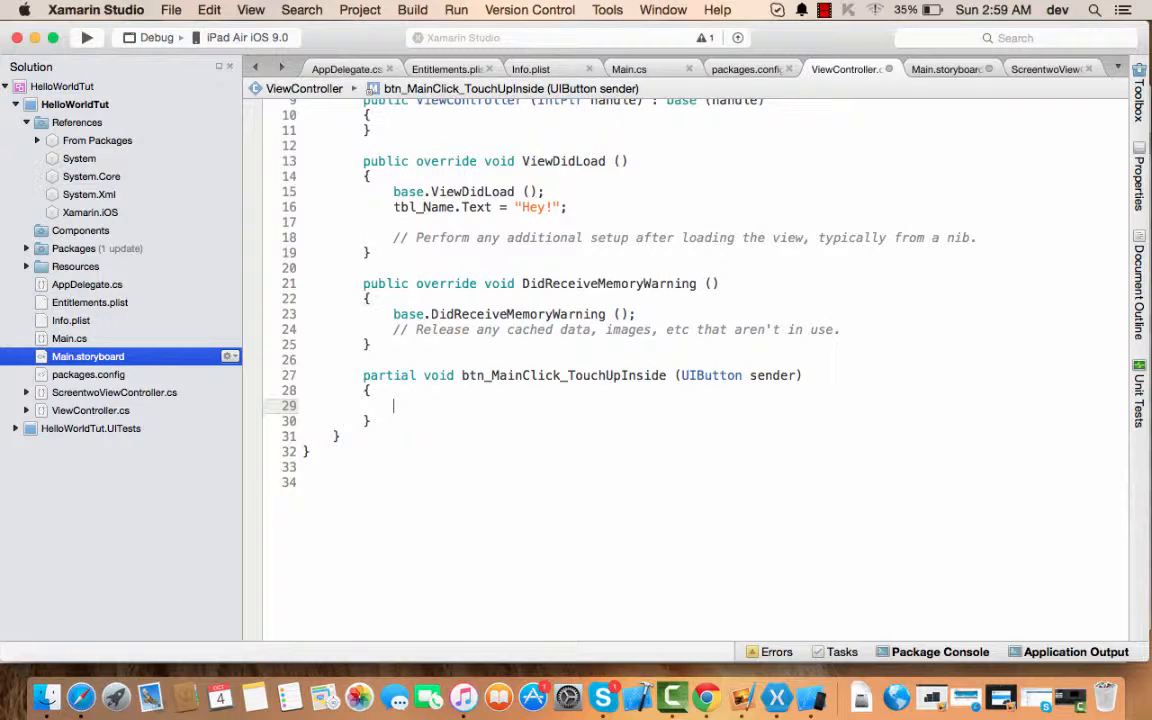
Declare UIAlertView alert = new UIAlertView with the title "Congrats!"
{"action": "type", "text": "UI"}
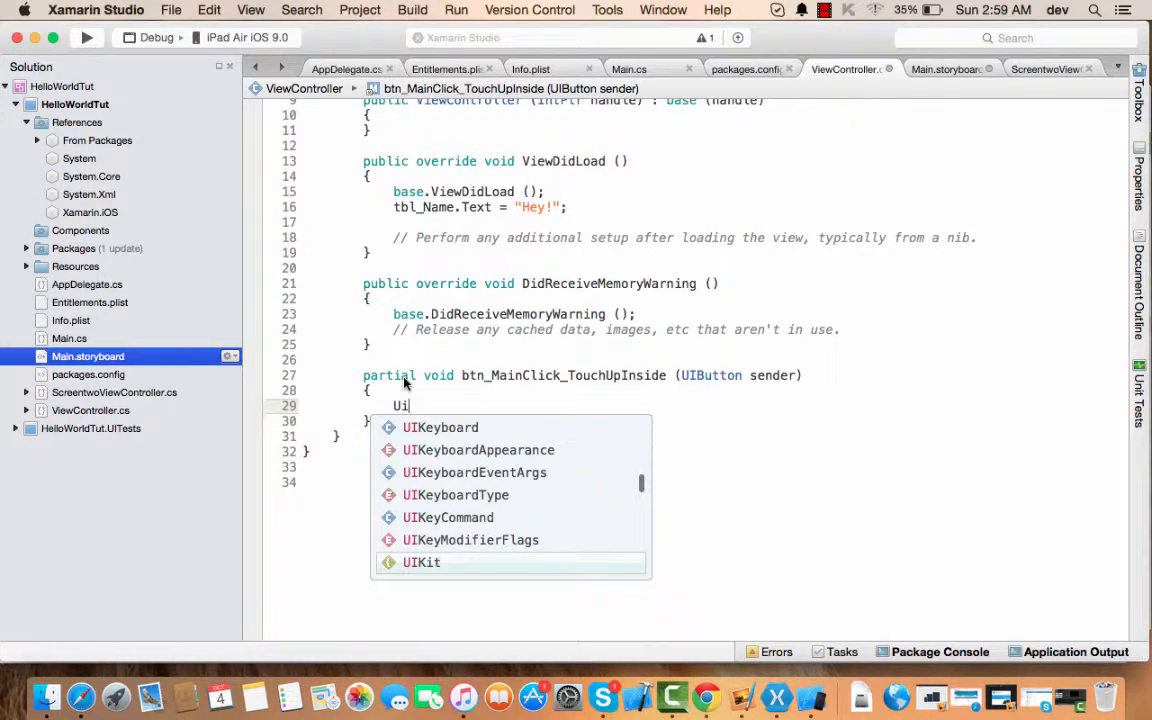
{"action": "type", "text": "AlertView"}
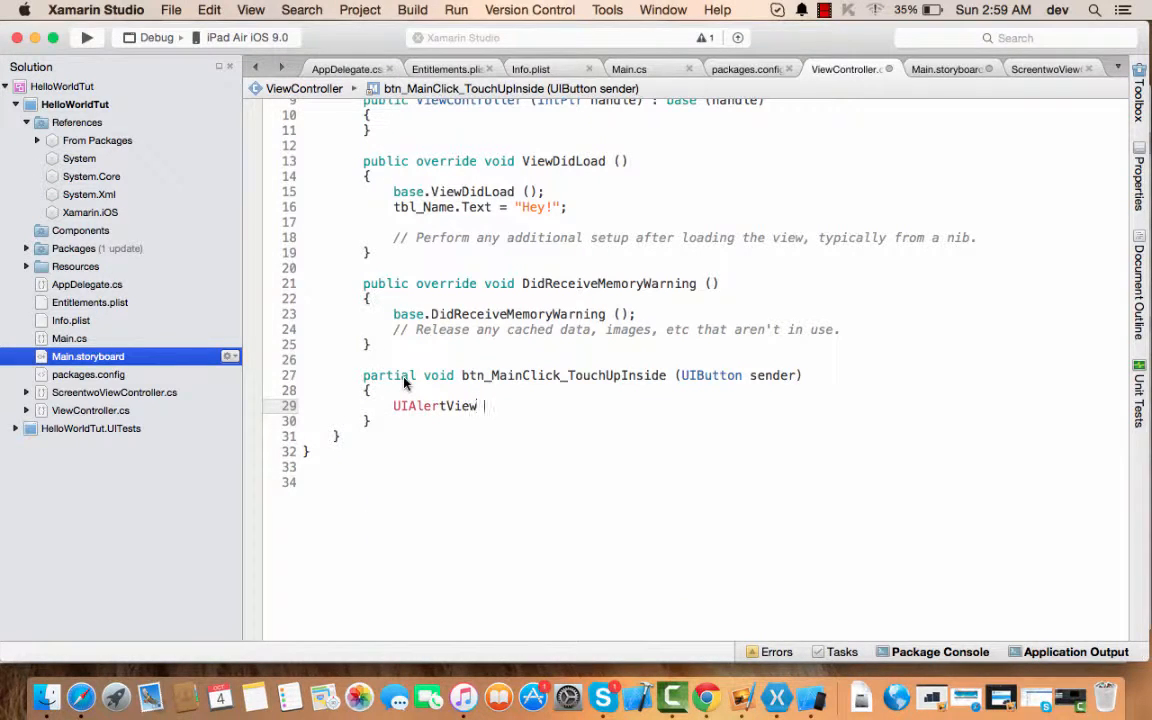
{"action": "type", "text": "alert ="}
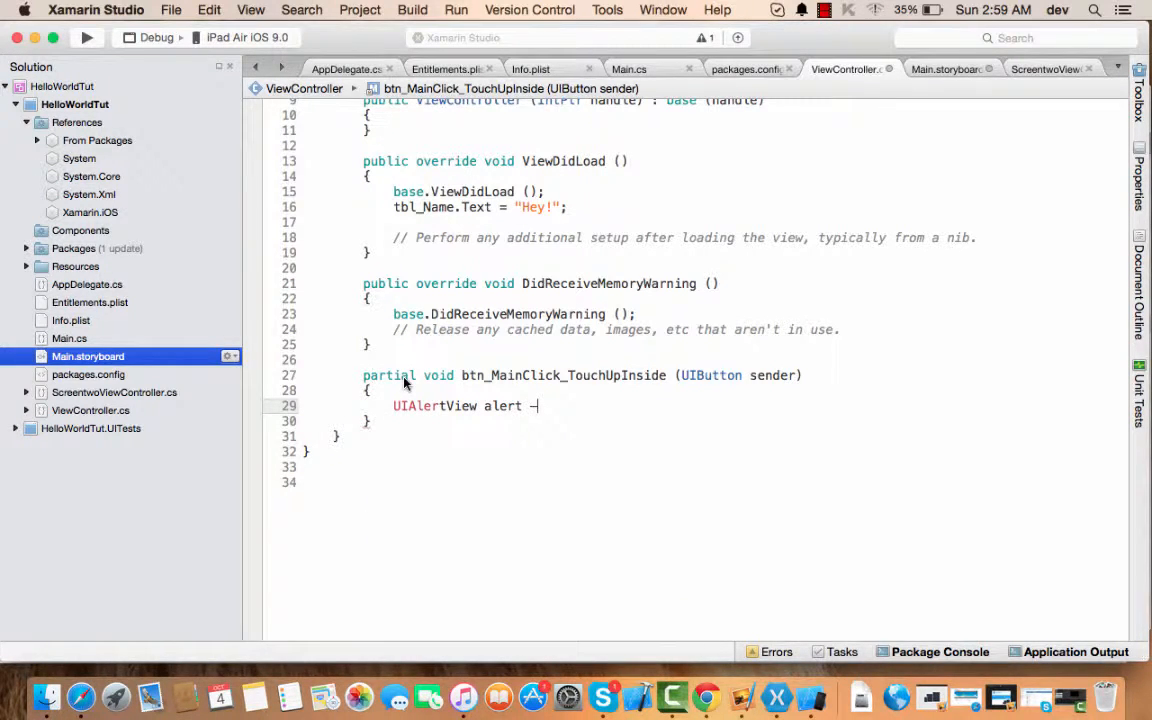
{"action": "type", "text": "= new UIAlertView"}
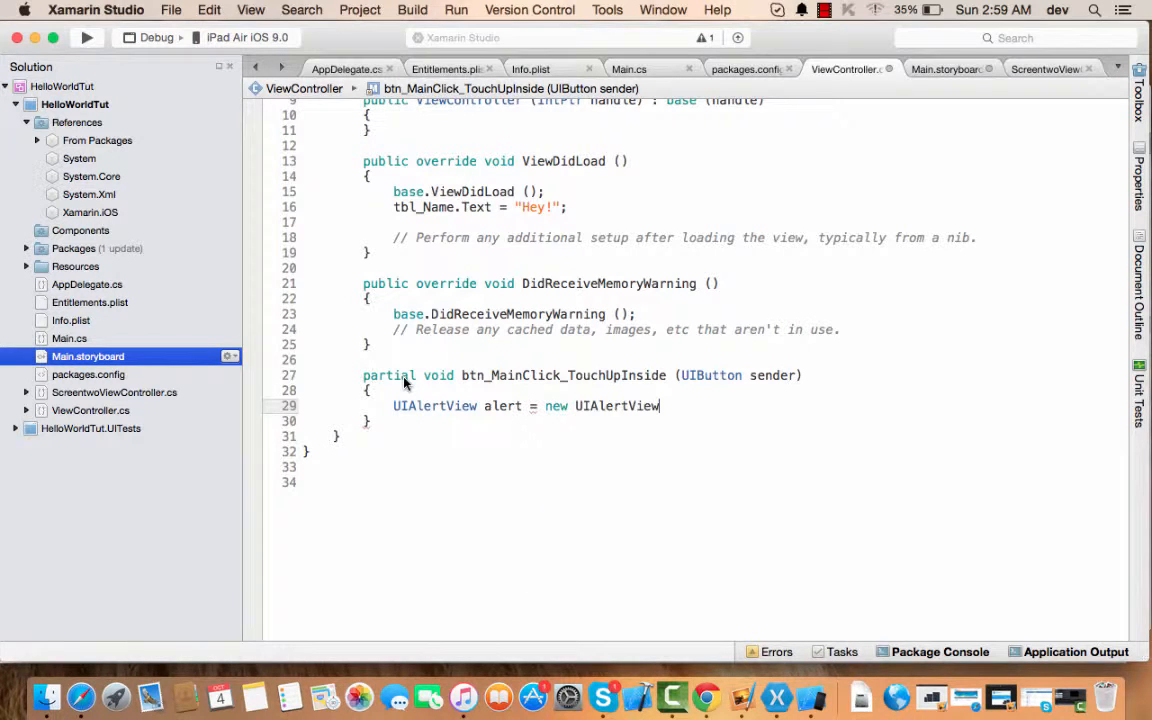
{"action": "type", "text": "("}
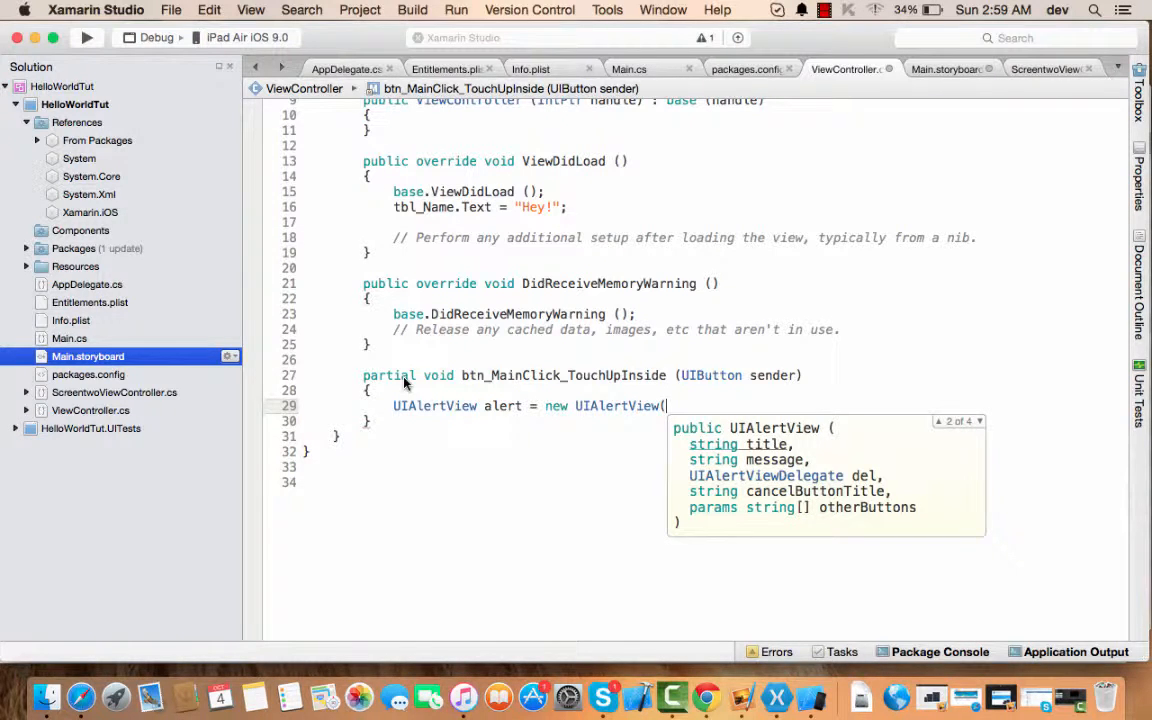
{"action": "type", "text": "\"\""}
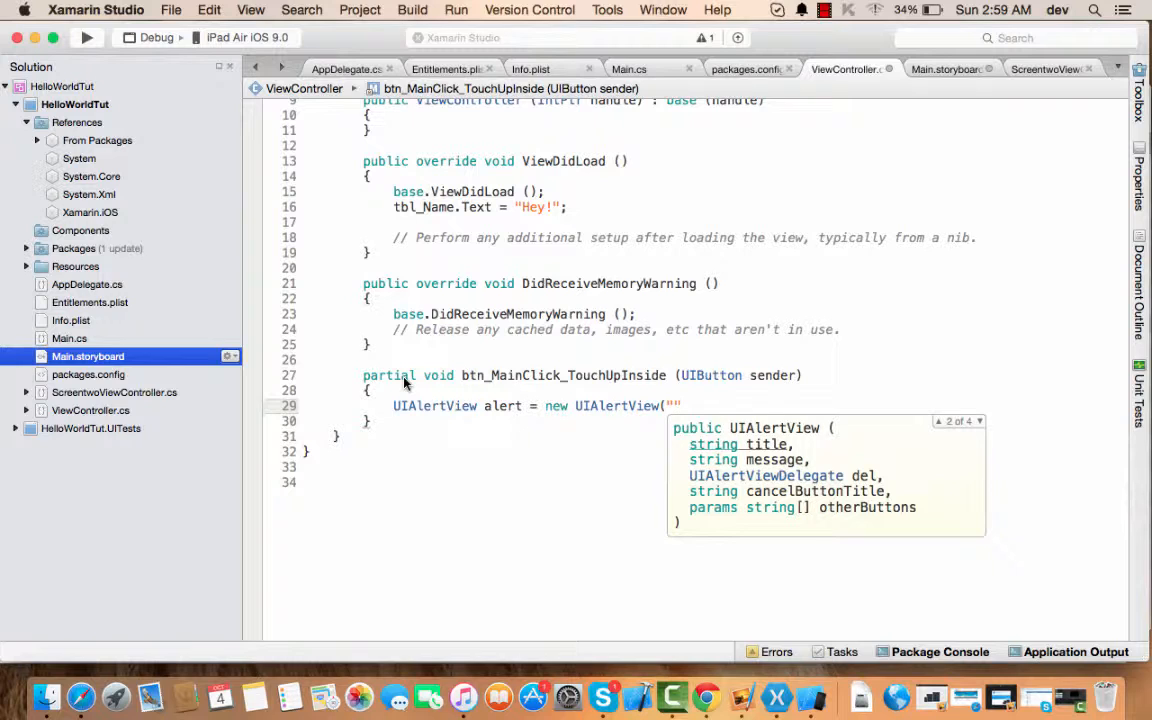
{"action": "type", "text": "Cont"}
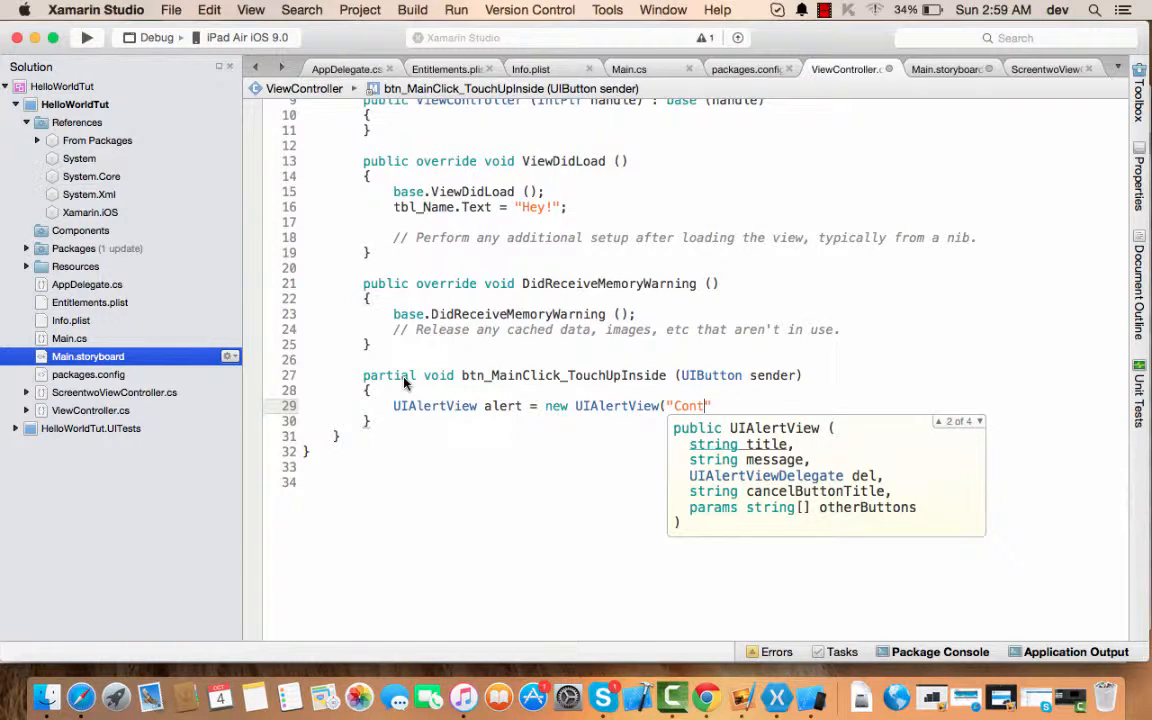
{"action": "type", "text": "rats!"}
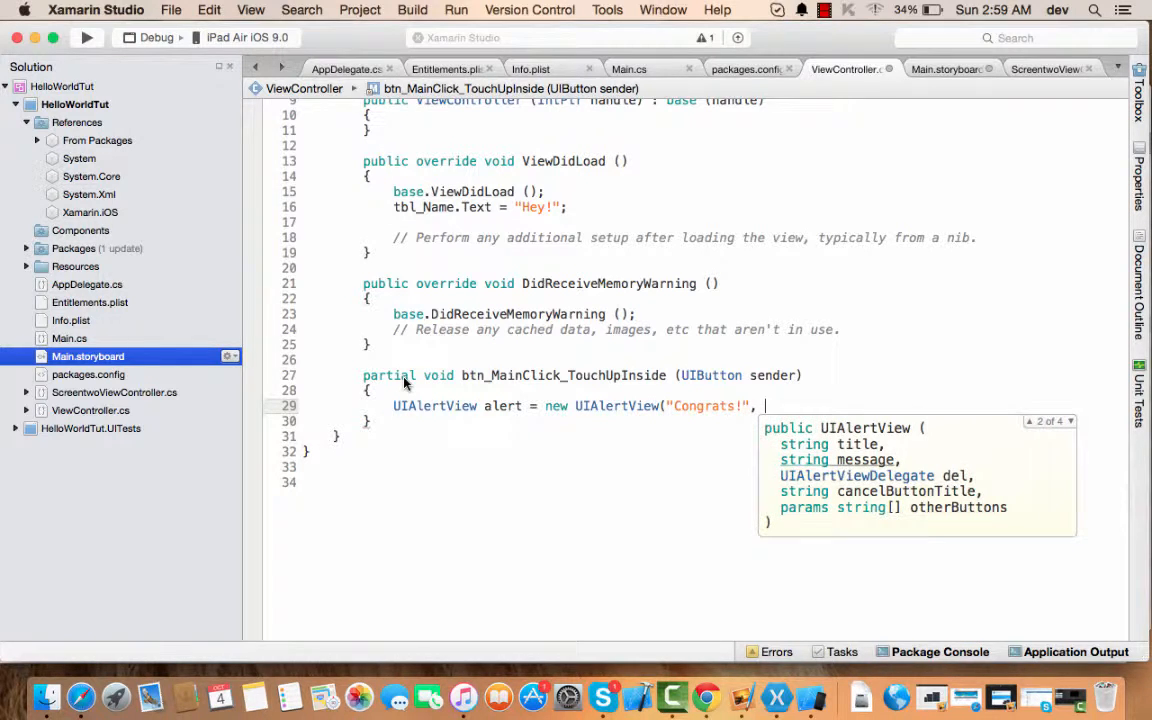
{"action": "type", "text": "\""}
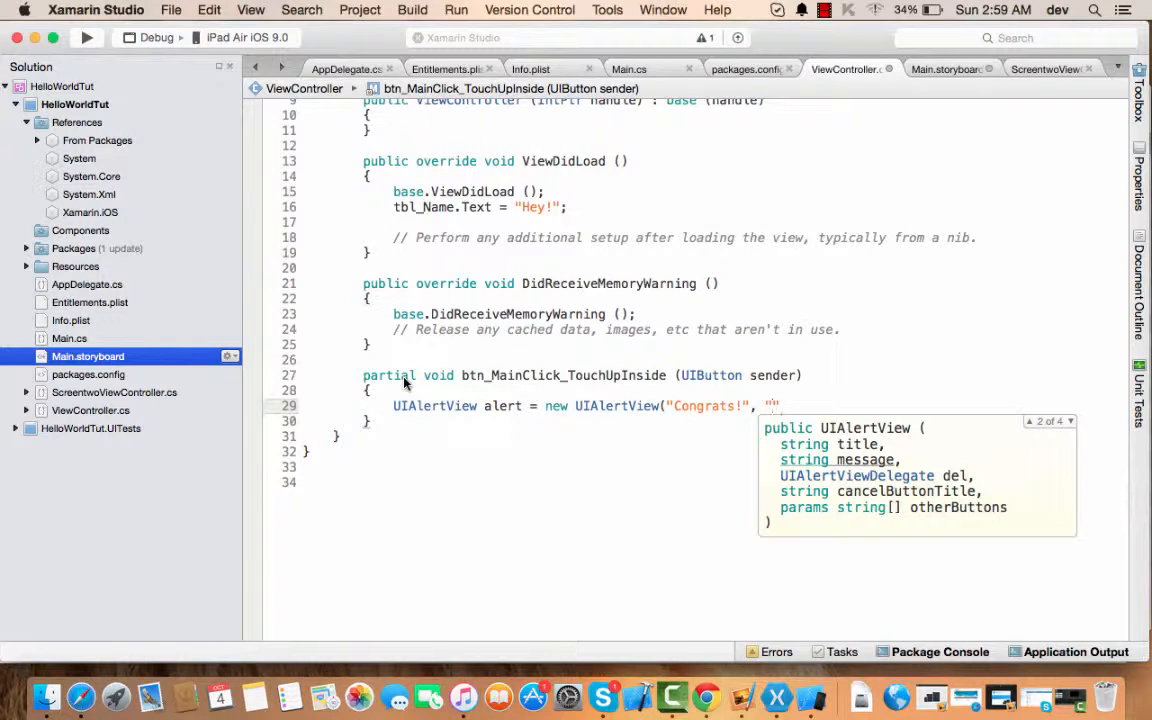
Finish the constructor with message "You have successfully managed CLICK!", null delegate and "OK" button
{"action": "type", "text": "You have successfully"}
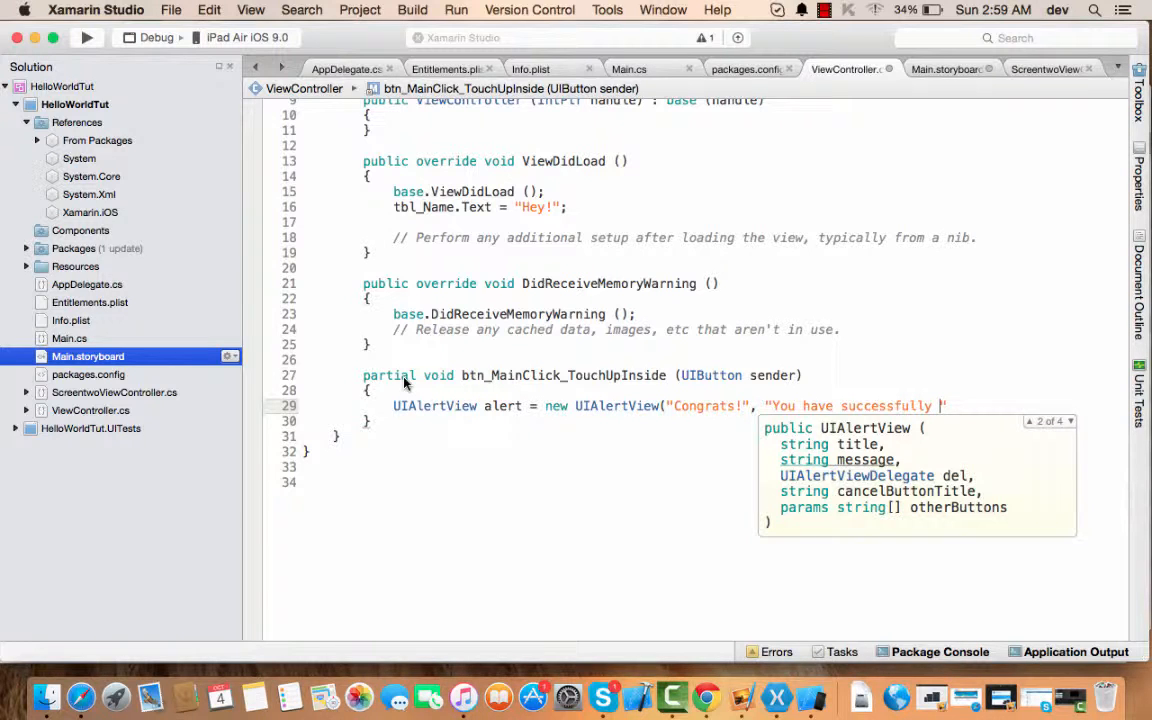
{"action": "type", "text": "managed"}
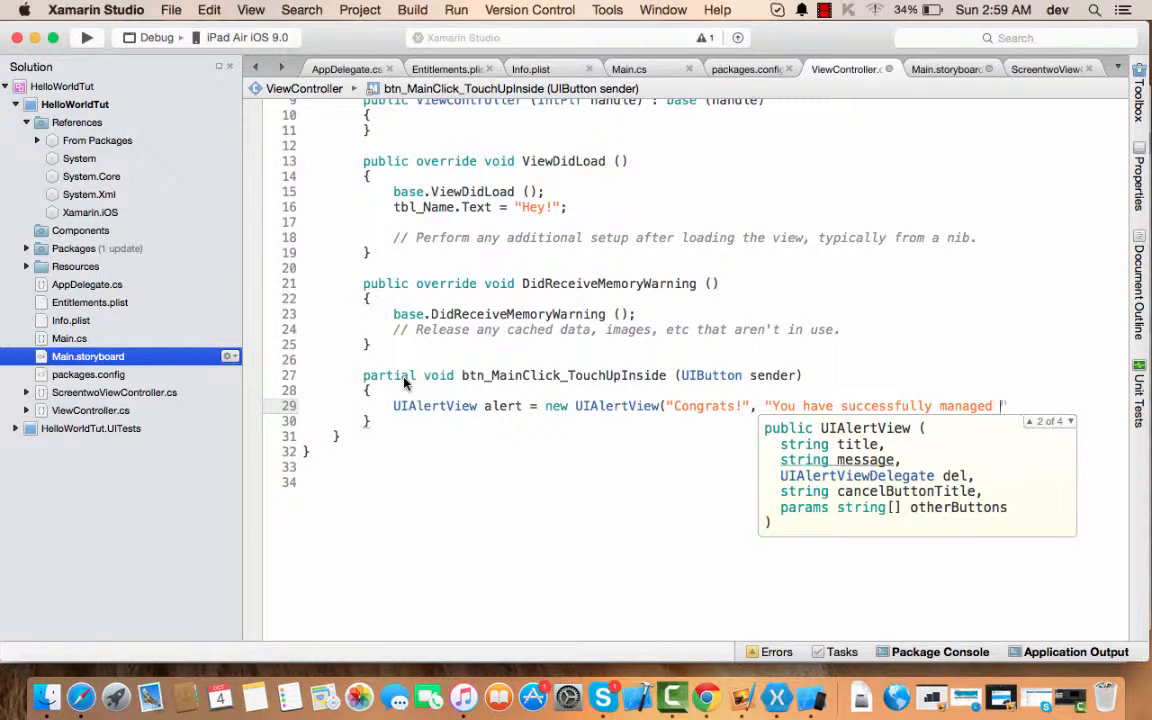
{"action": "type", "text": "CLICK!"}
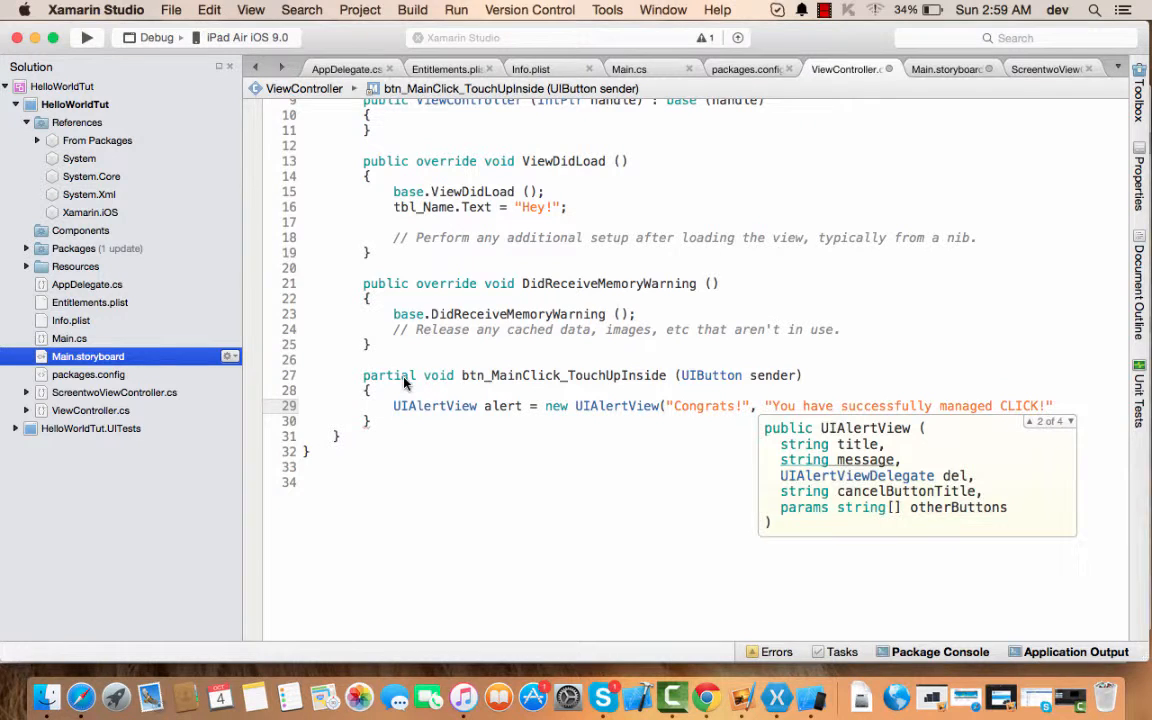
{"action": "type", "text": ","}
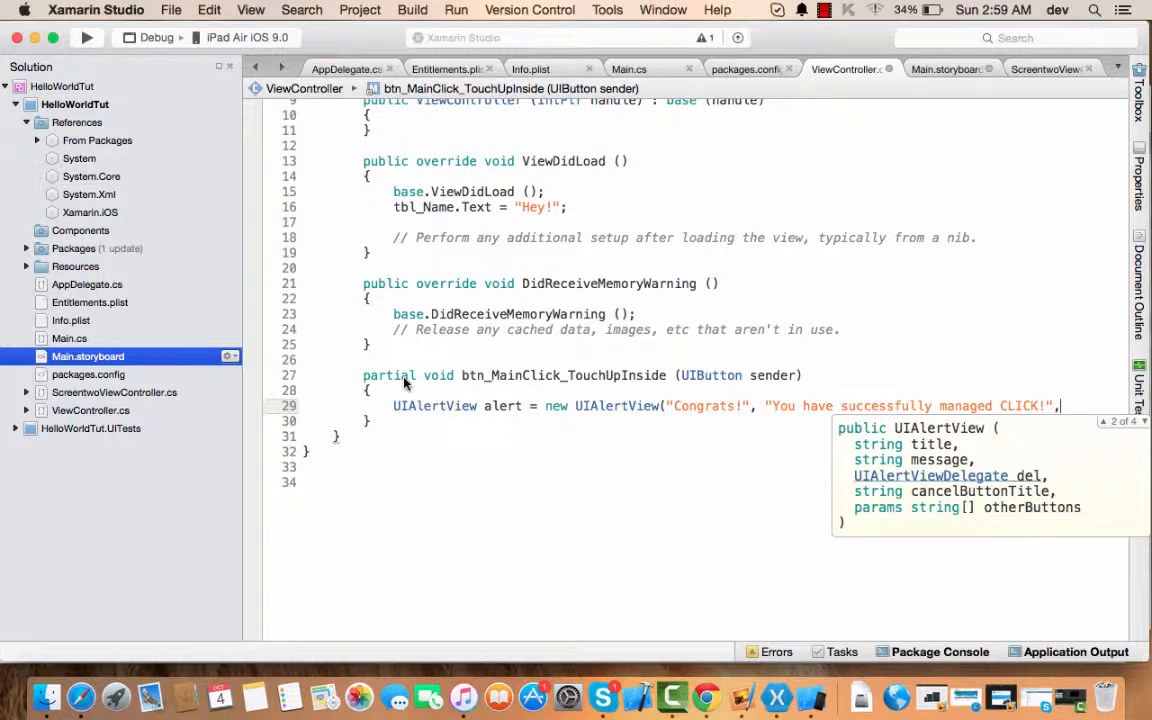
{"action": "type", "text": "null"}
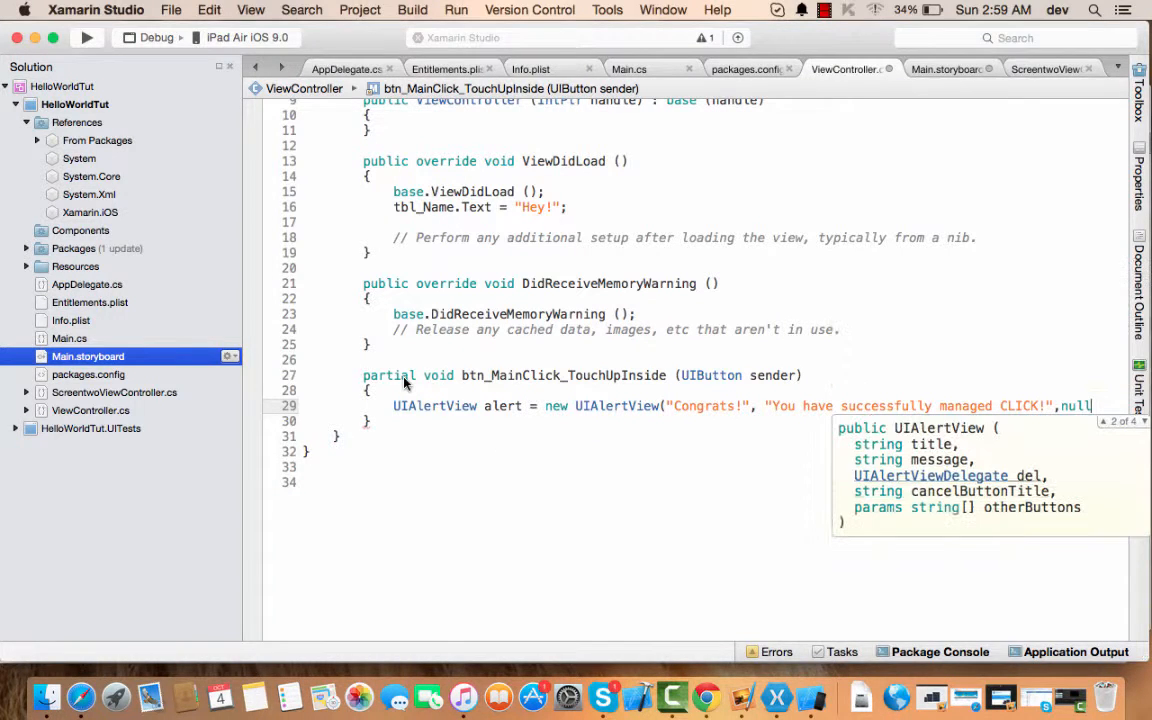
{"action": "type", "text": ",\"OK\");"}
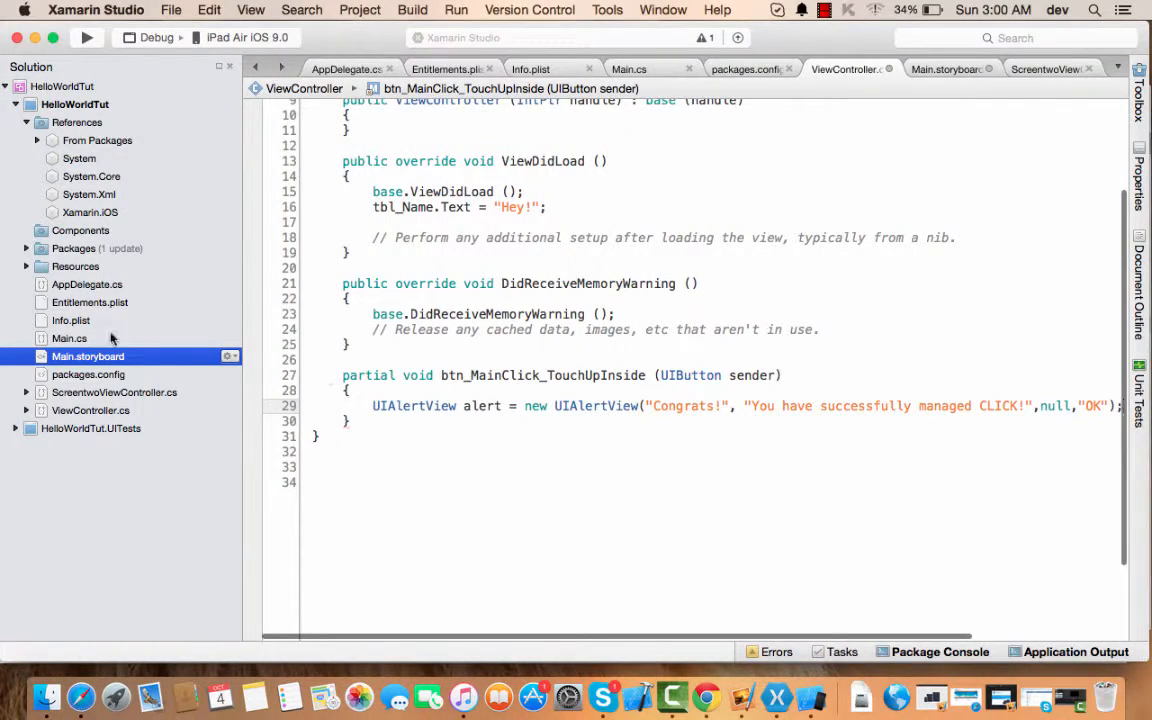
{"action": "scroll", "scroll_direction": "down", "scroll_amount": 3}
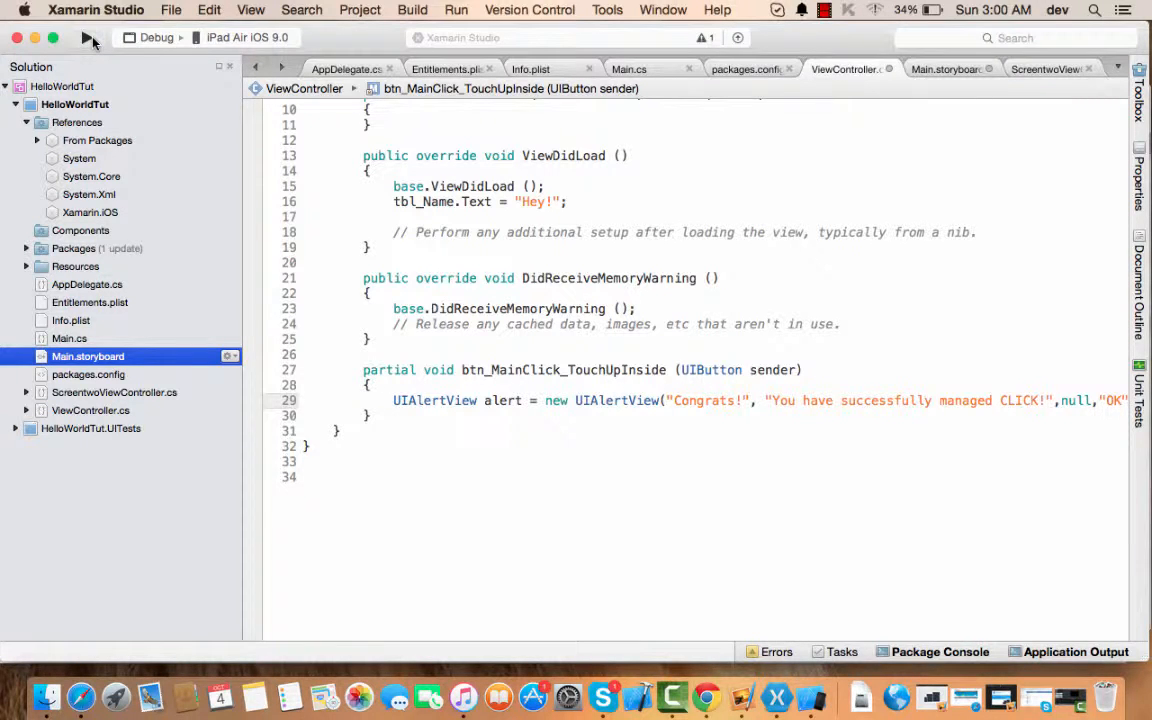
Run HelloWorldTut so it builds and launches the iPad Air iOS 9.0 simulator
{"action": "left_click", "coordinate": [88, 38]}
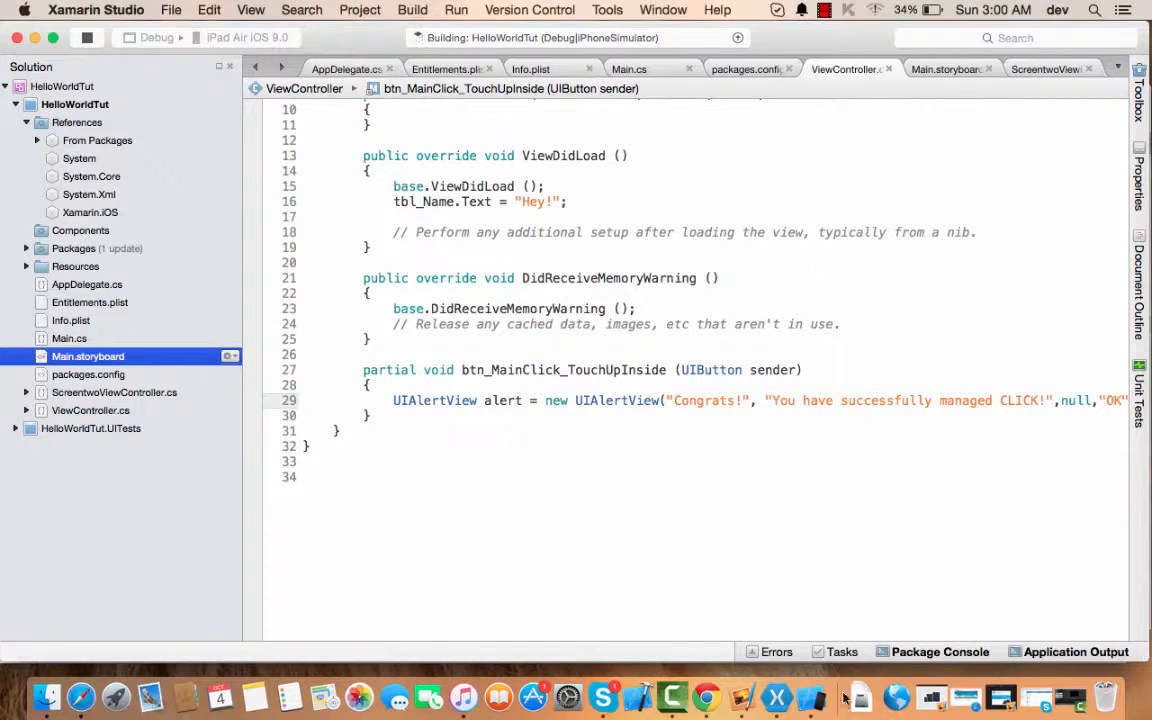
{"action": "mouse_move", "coordinate": [812, 696]}
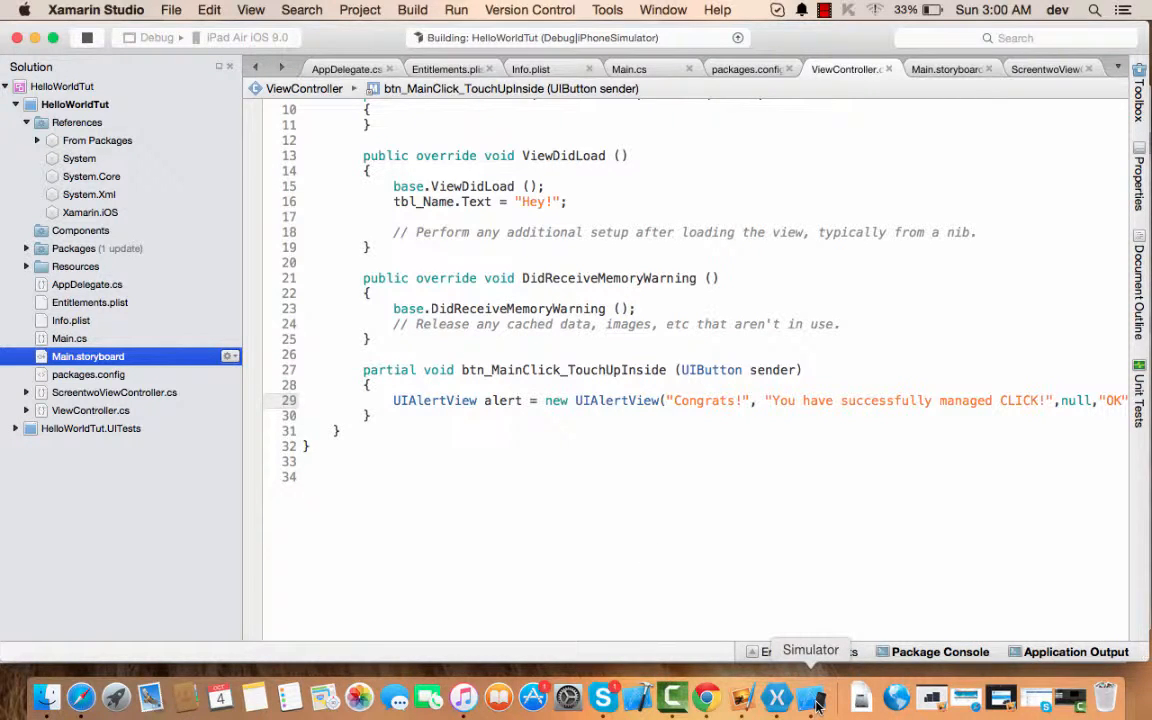
{"action": "left_click", "coordinate": [812, 696]}
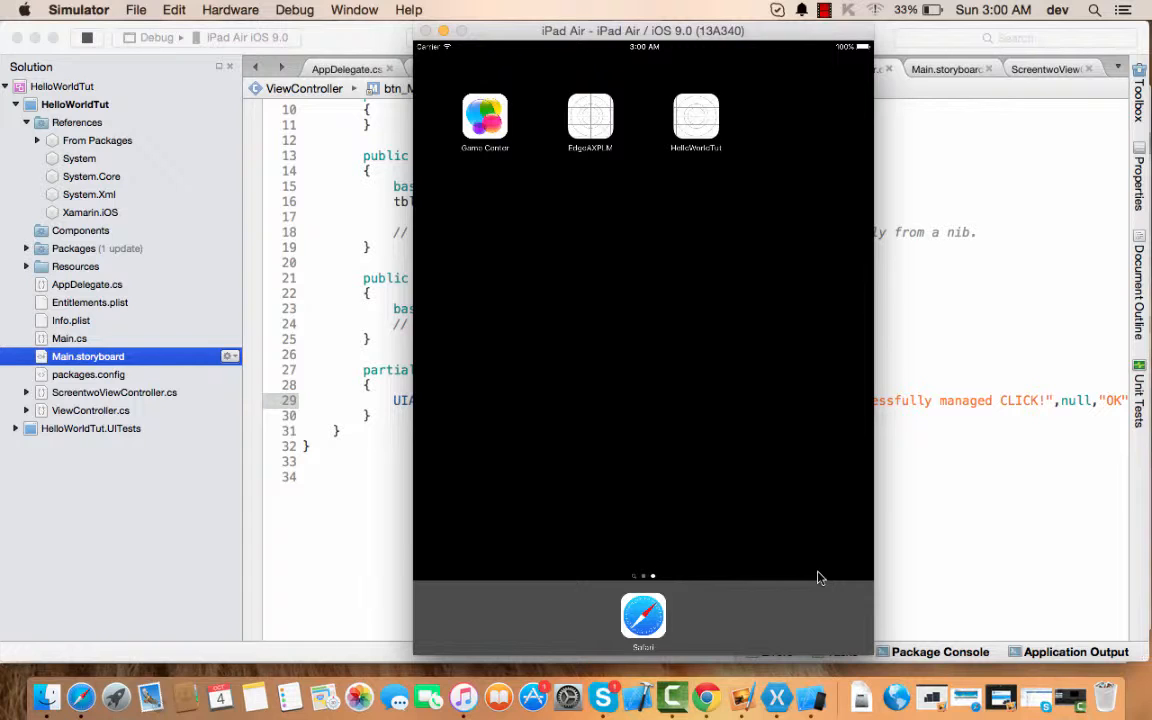
{"action": "mouse_move", "coordinate": [790, 184]}
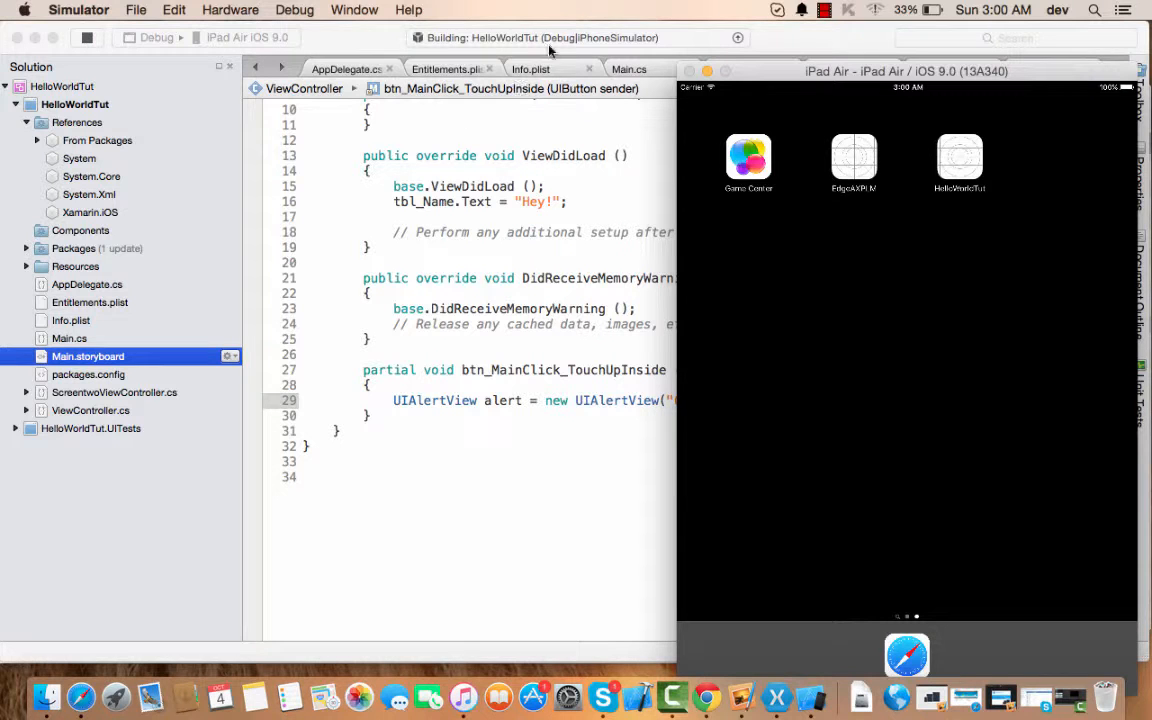
{"action": "mouse_move", "coordinate": [608, 66]}
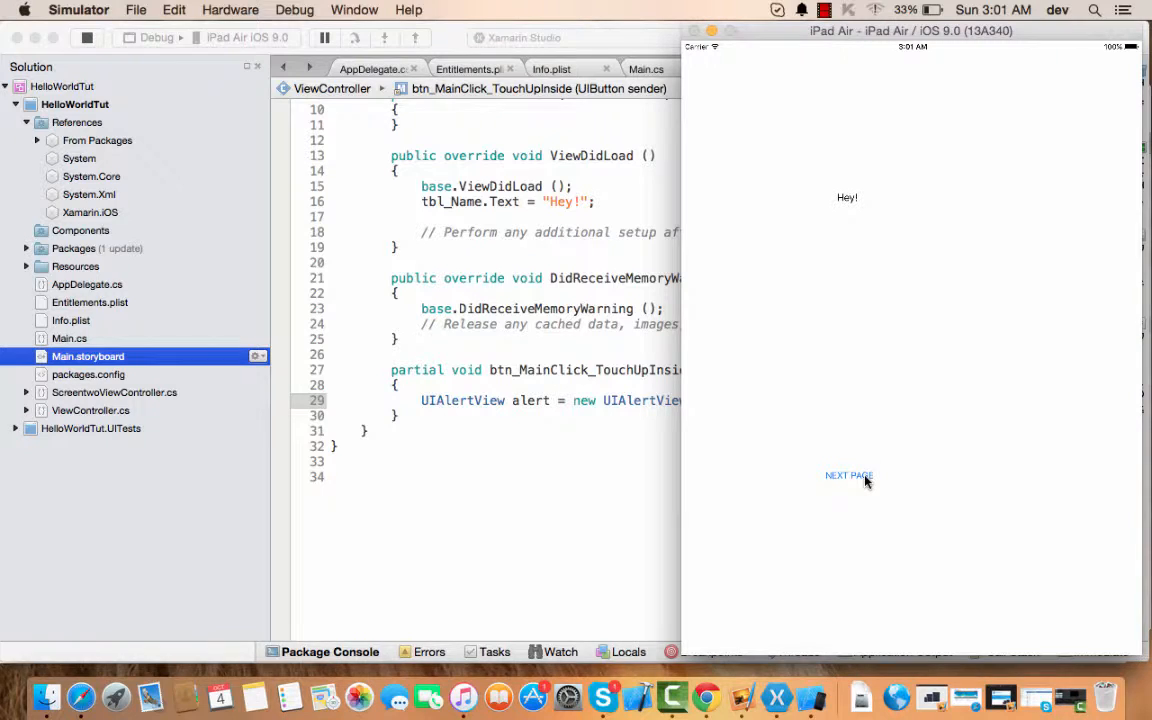
{"action": "mouse_move", "coordinate": [964, 396]}
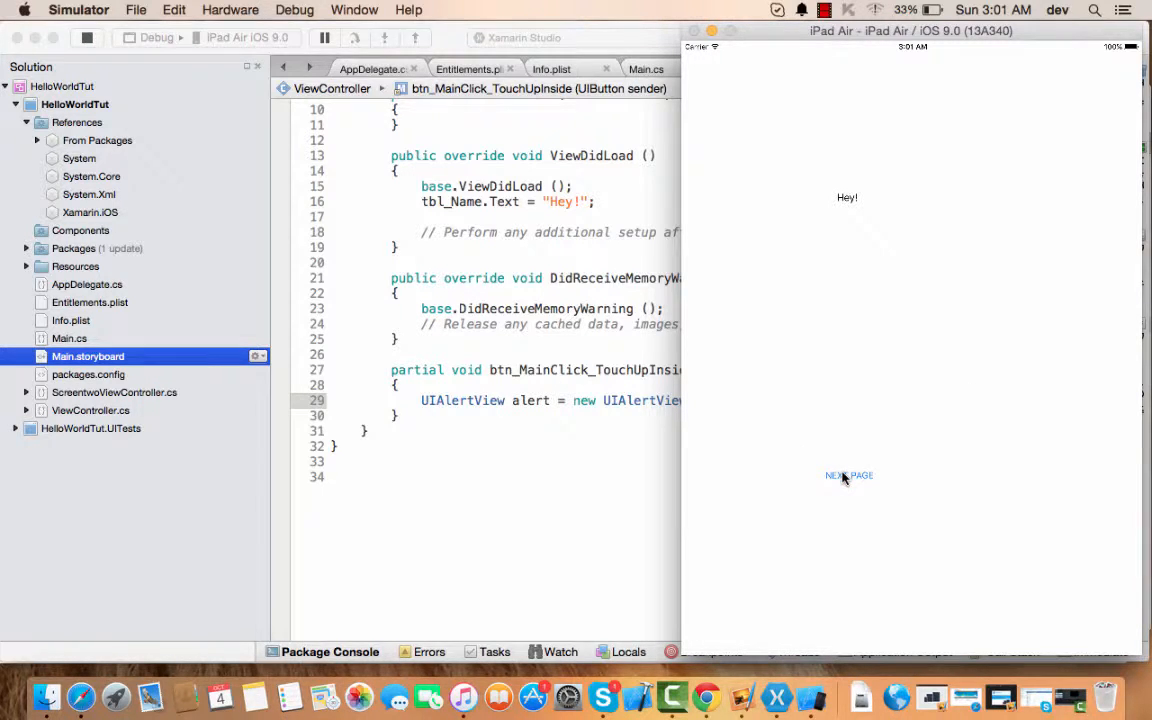
Tap NEXT PAGE in the simulator, see no popup, and return to the handler code
{"action": "left_click", "coordinate": [848, 476]}
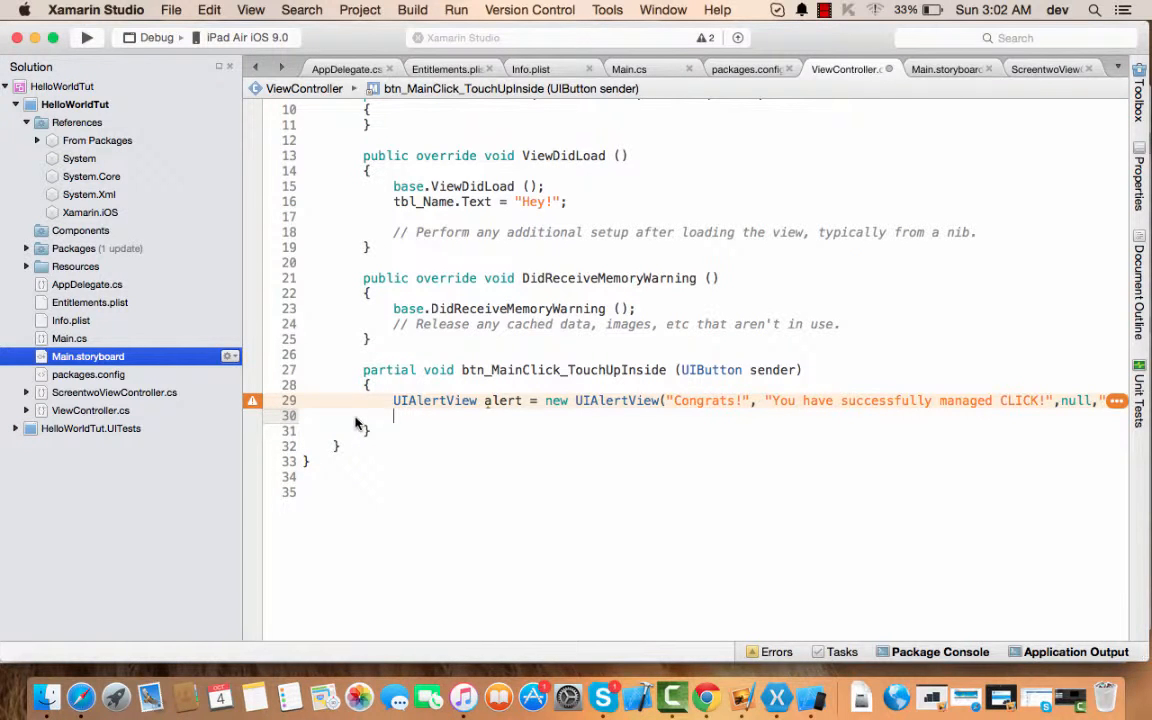
Add alert.Show(); after the UIAlertView line and rerun the app
{"action": "type", "text": "alert.s"}
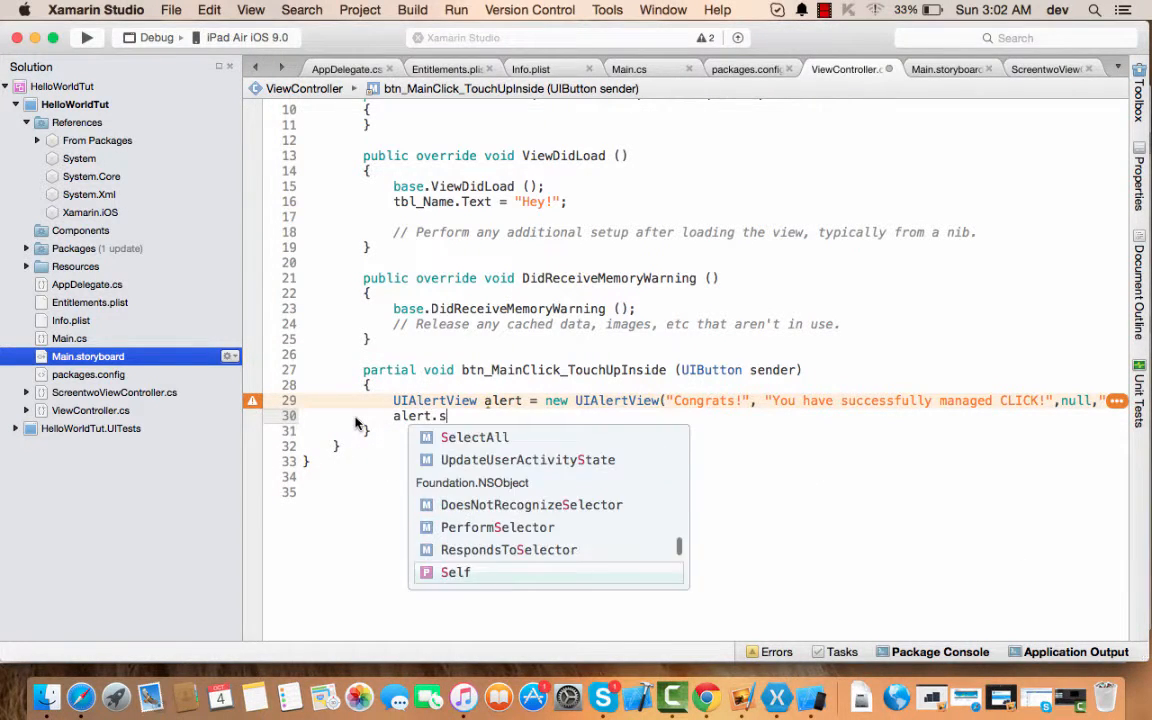
{"action": "type", "text": "how();l"}
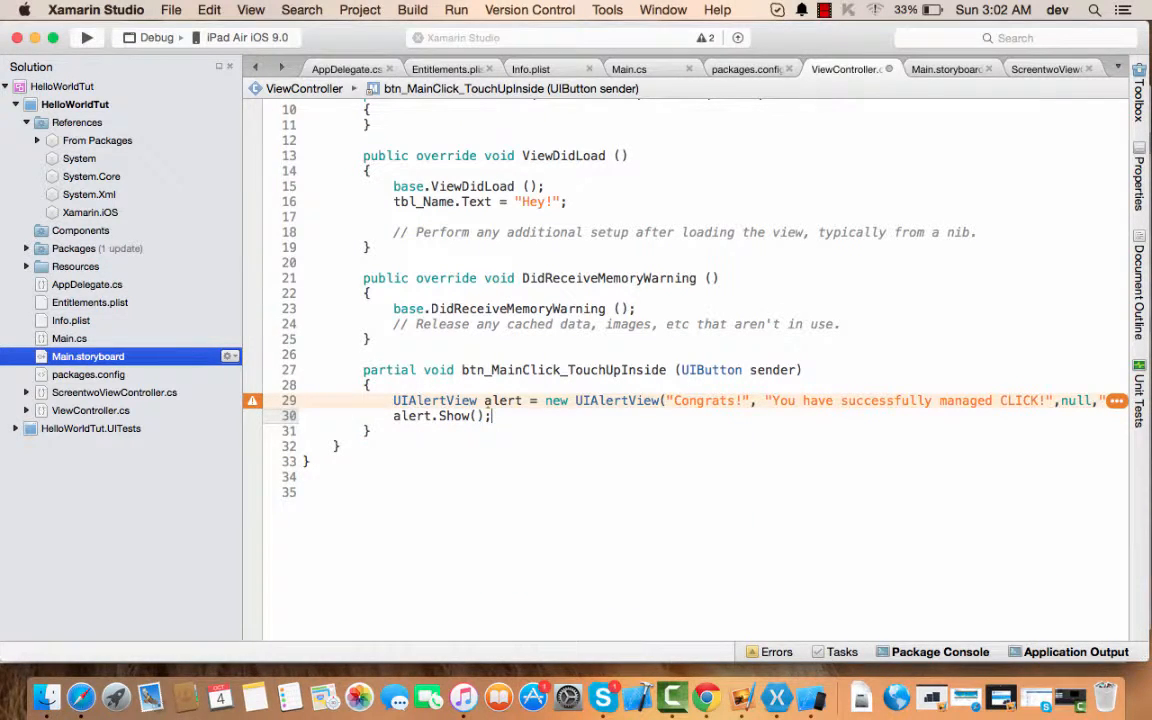
{"action": "left_click", "coordinate": [86, 36]}
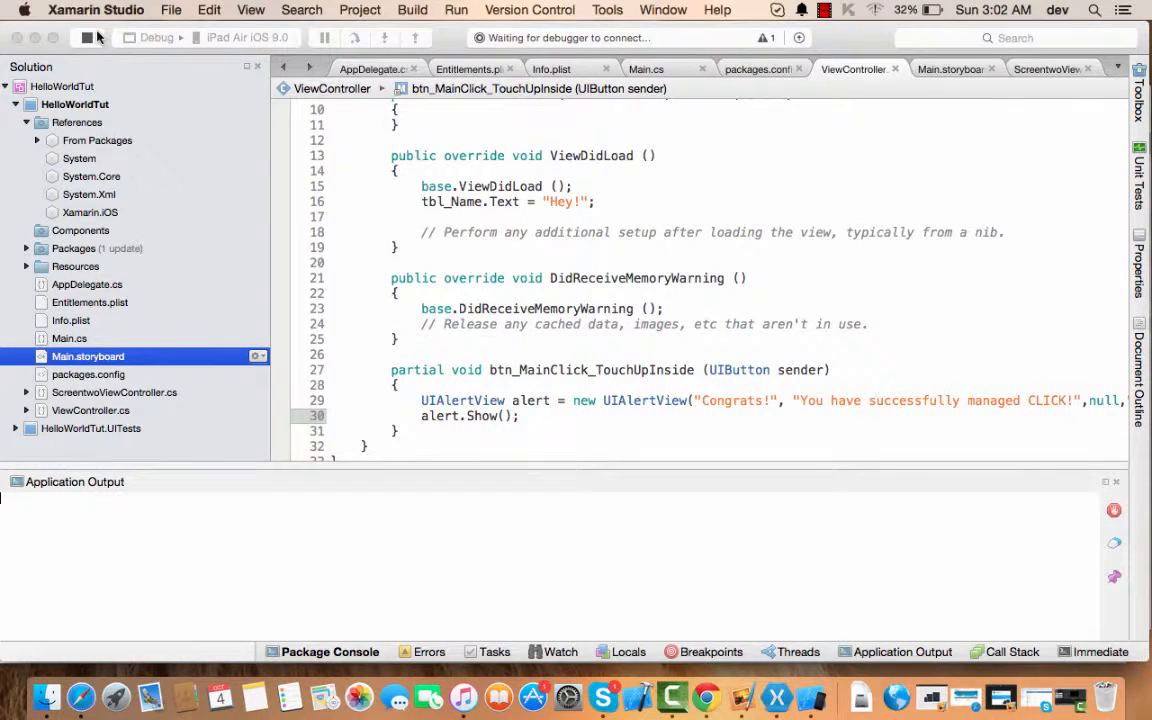
{"action": "left_click", "coordinate": [86, 36]}
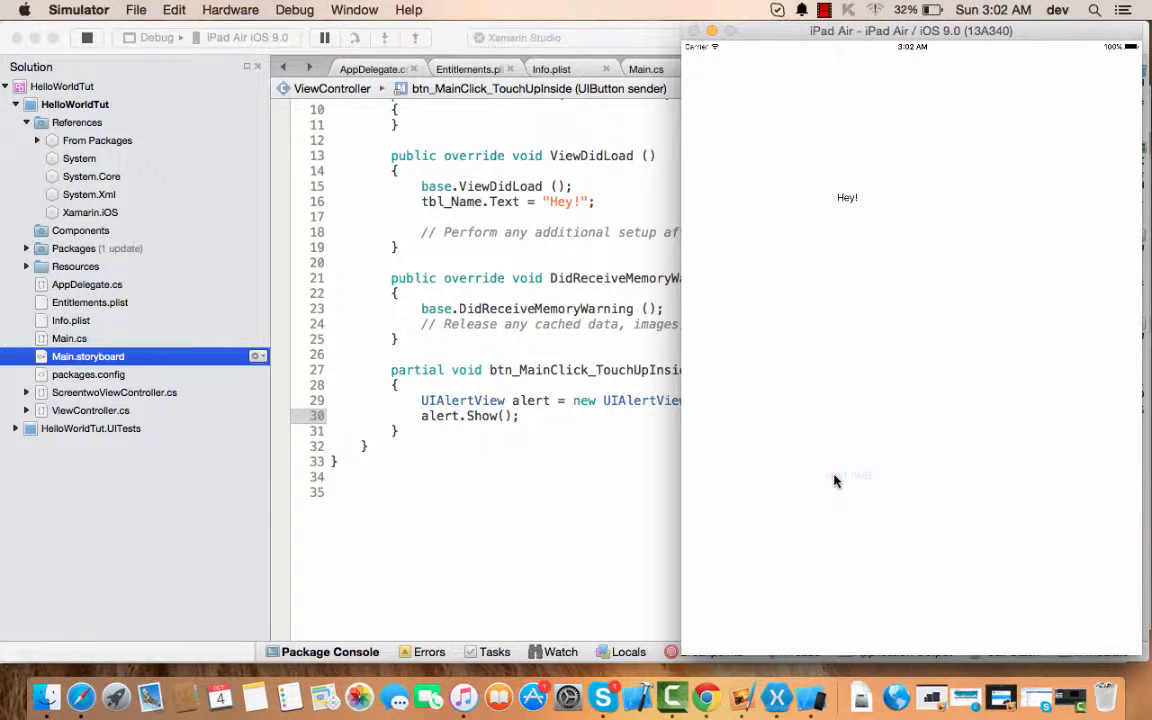
Tap NEXT PAGE, confirm the Congrats! alert appears, dismiss it with OK, and return to the code
{"action": "left_click", "coordinate": [848, 476]}
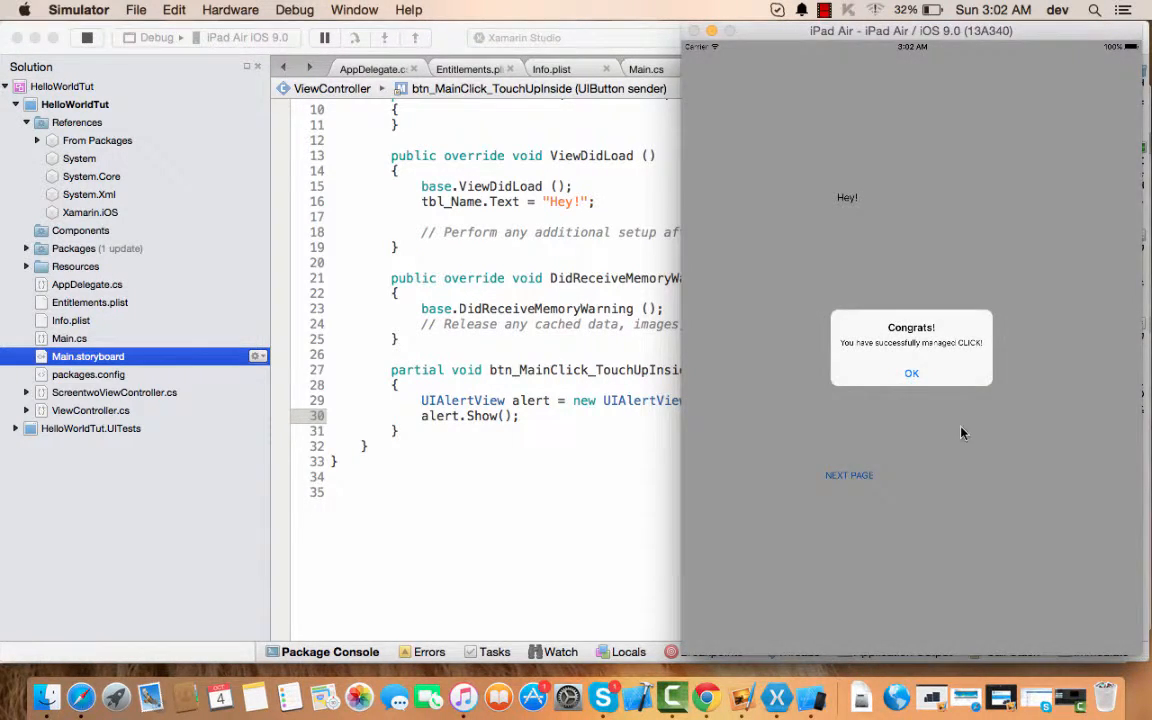
{"action": "mouse_move", "coordinate": [836, 354]}
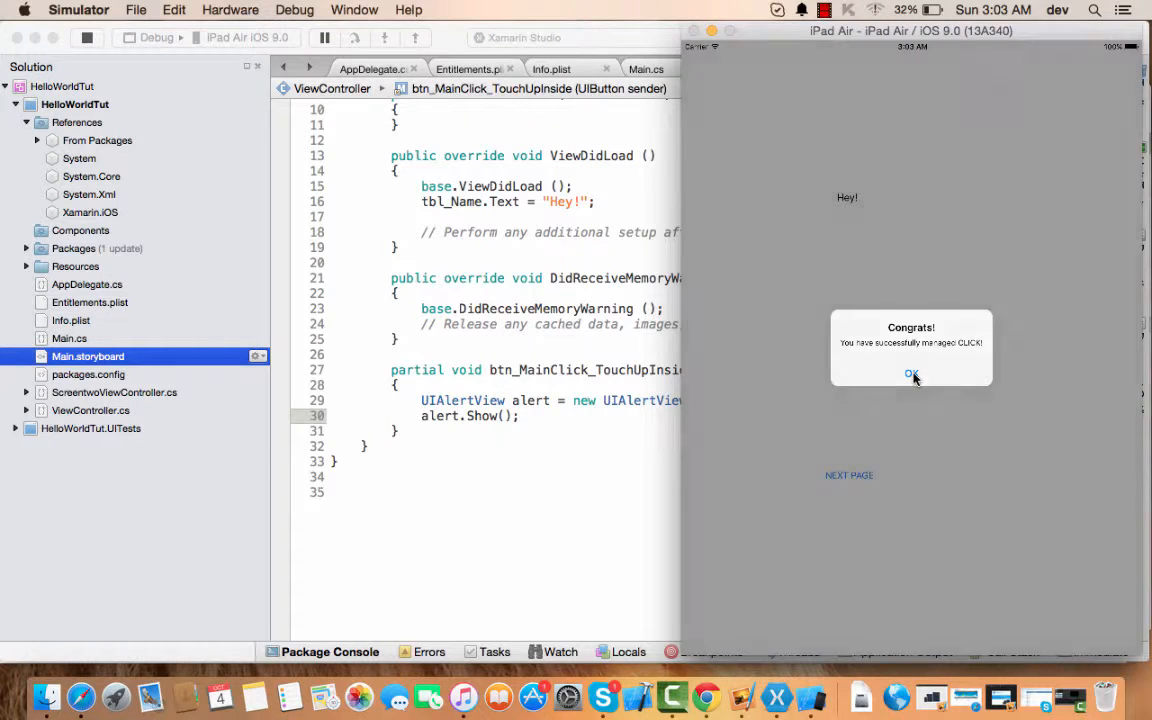
{"action": "left_click", "coordinate": [910, 374]}
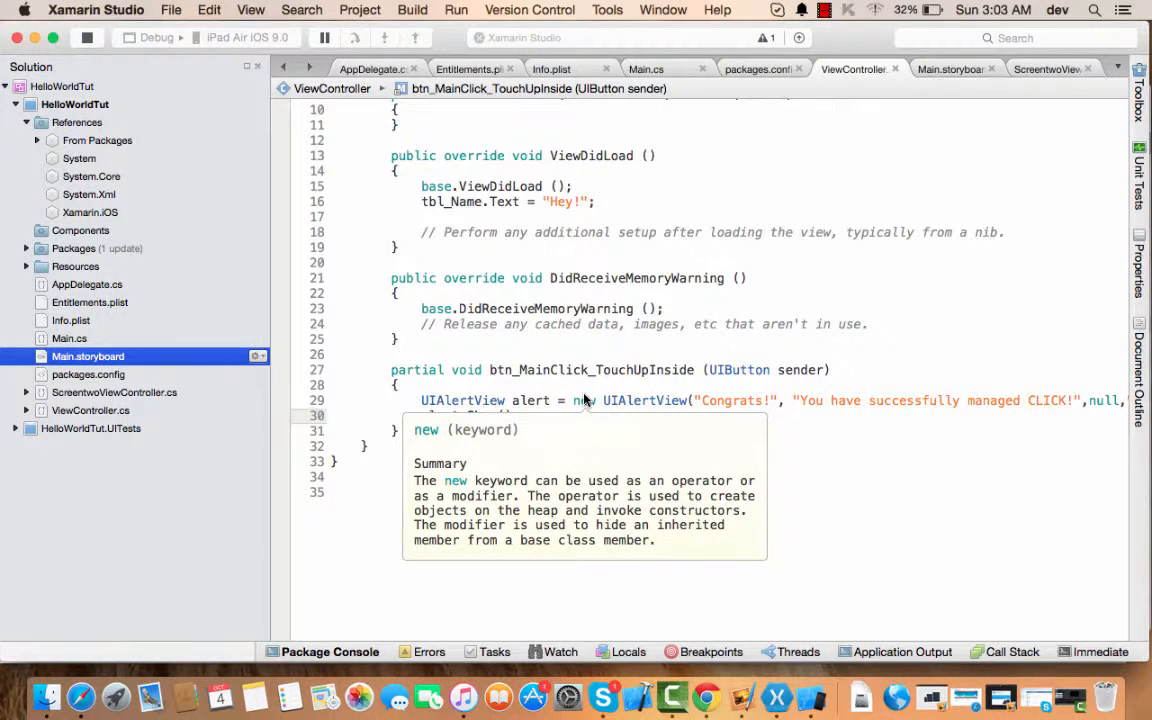
{"action": "type", "text": "alert.Show();"}
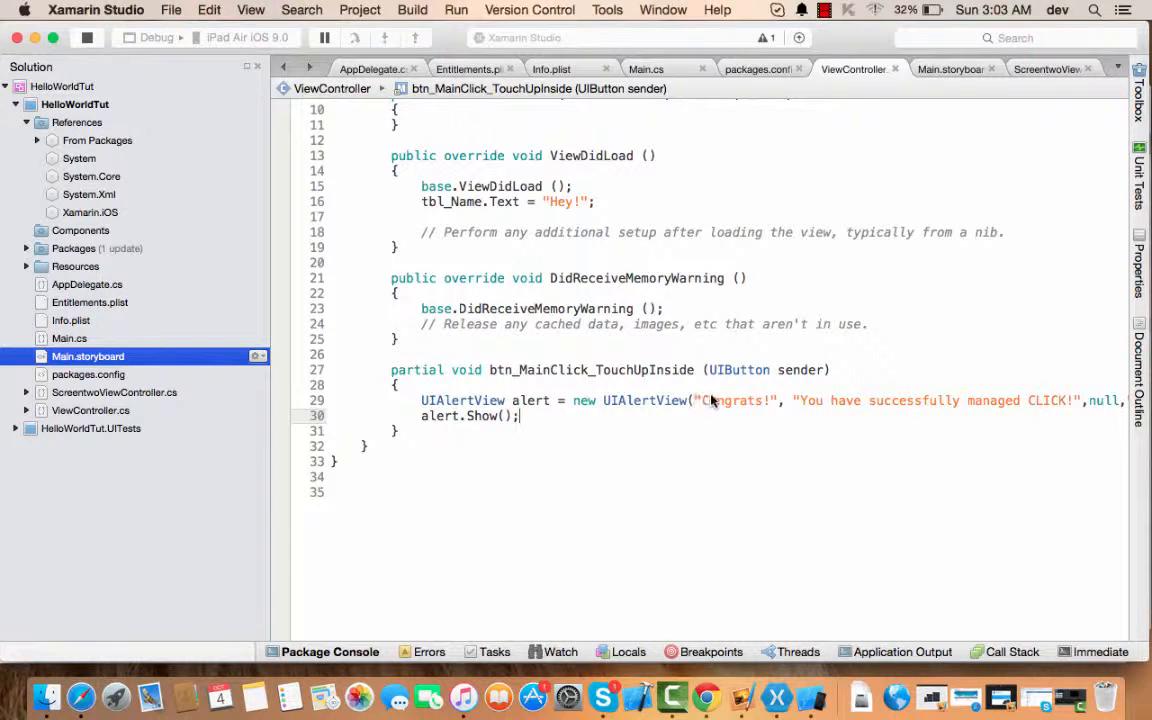